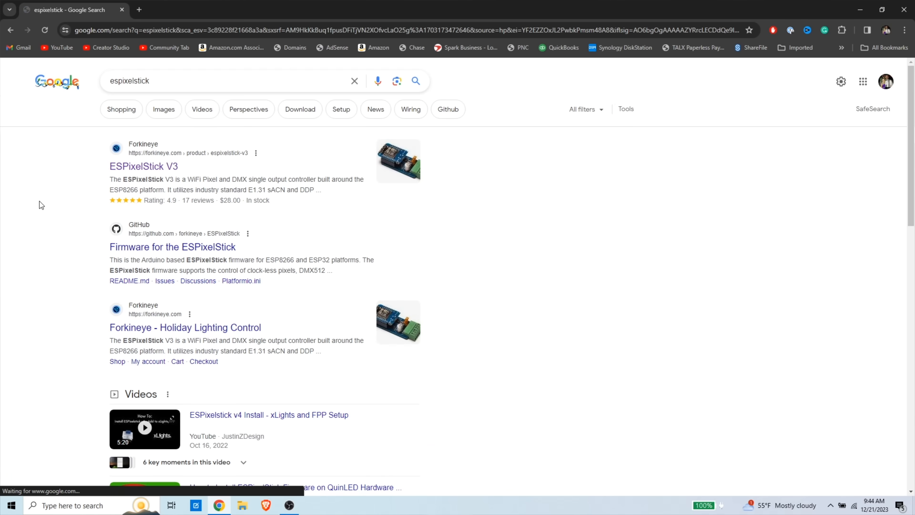
Reach the ESPixelStick V3 programming instructions from the Forkineye product page.
{"action": "left_click", "coordinate": [143, 166]}
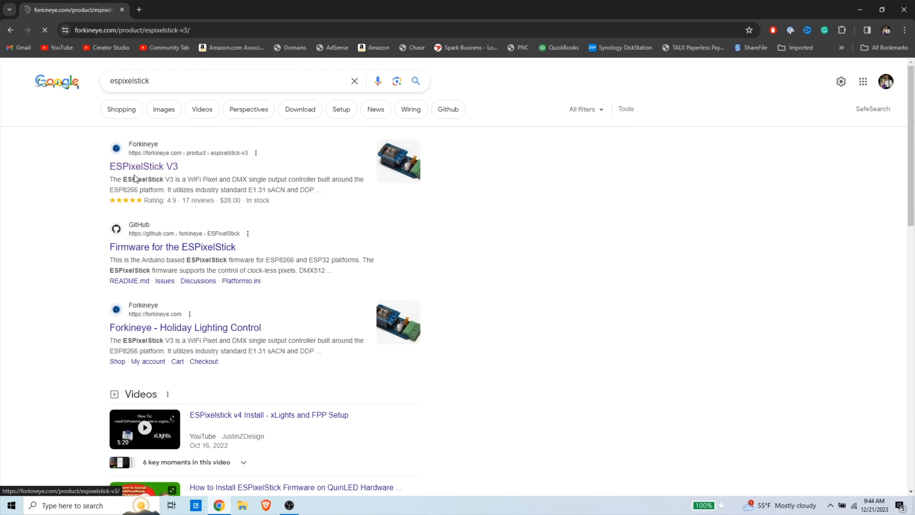
{"action": "left_click", "coordinate": [144, 166]}
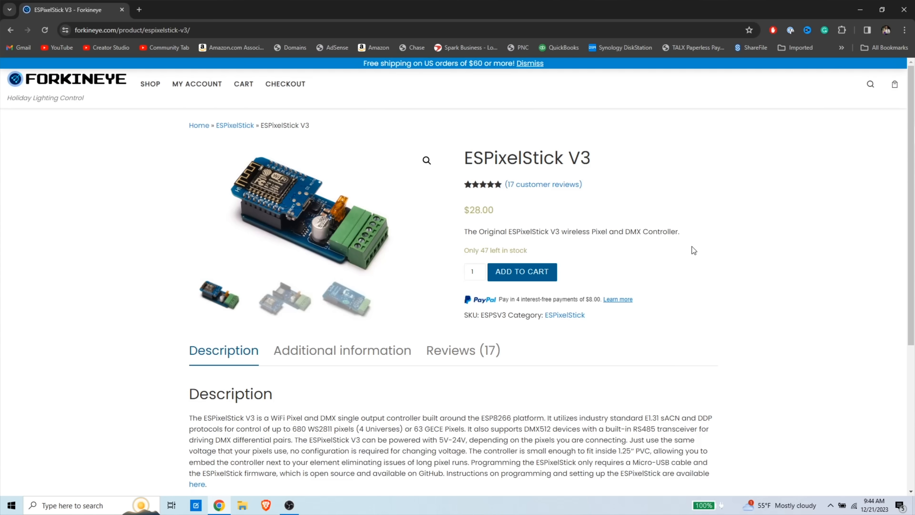
{"action": "scroll", "scroll_direction": "down", "scroll_amount": 3}
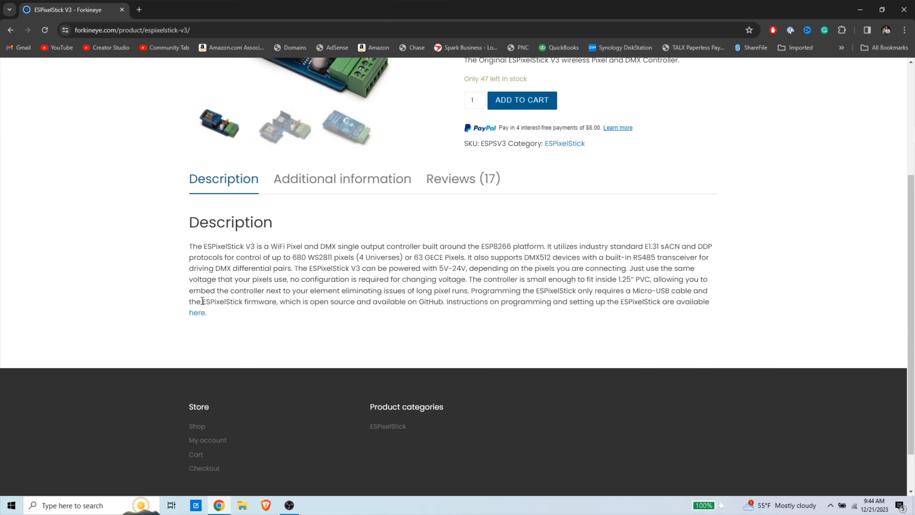
{"action": "left_click", "coordinate": [196, 312]}
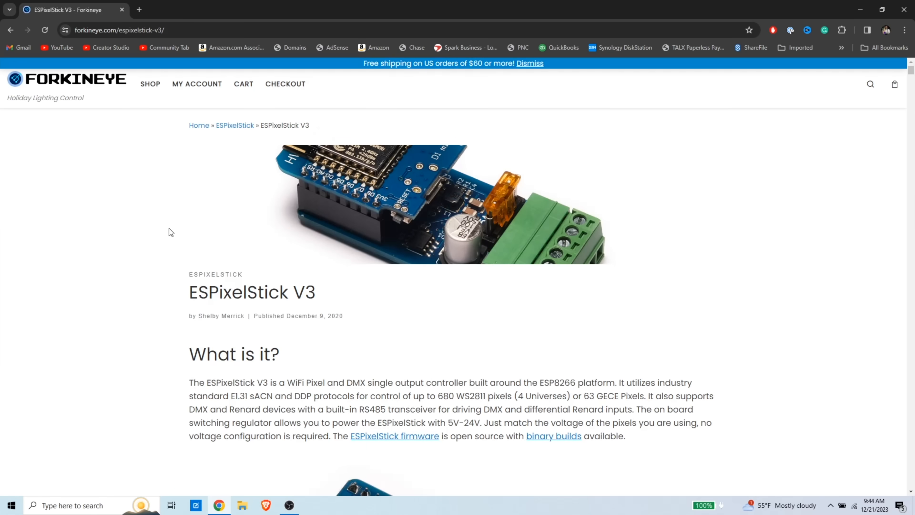
Scroll through the Requirements and Programming steps of the guide.
{"action": "scroll", "scroll_direction": "down", "scroll_amount": 3}
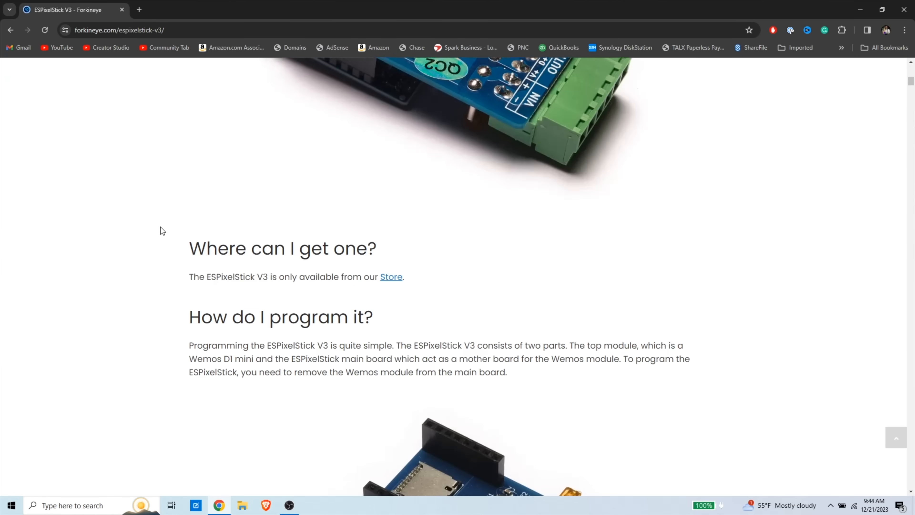
{"action": "scroll", "scroll_direction": "down", "scroll_amount": 3}
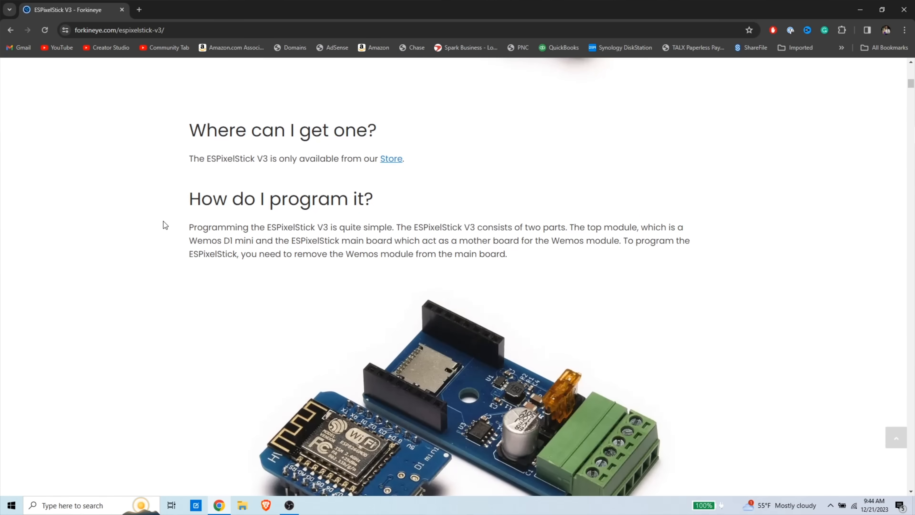
{"action": "scroll", "scroll_direction": "down", "scroll_amount": 3}
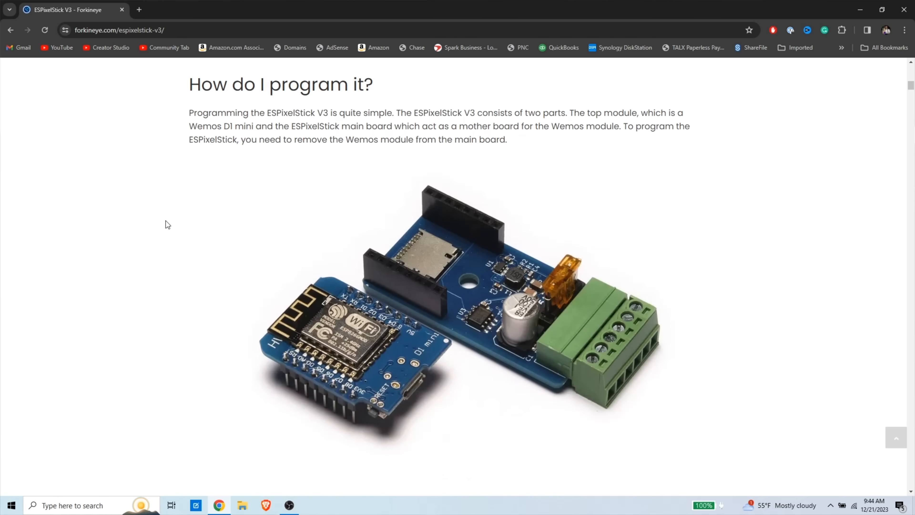
{"action": "scroll", "scroll_direction": "down", "scroll_amount": 3}
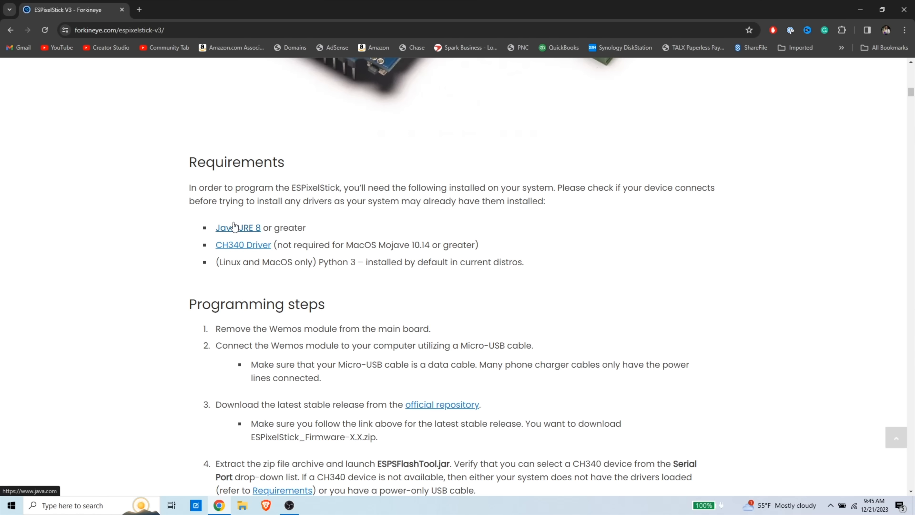
{"action": "mouse_move", "coordinate": [244, 244]}
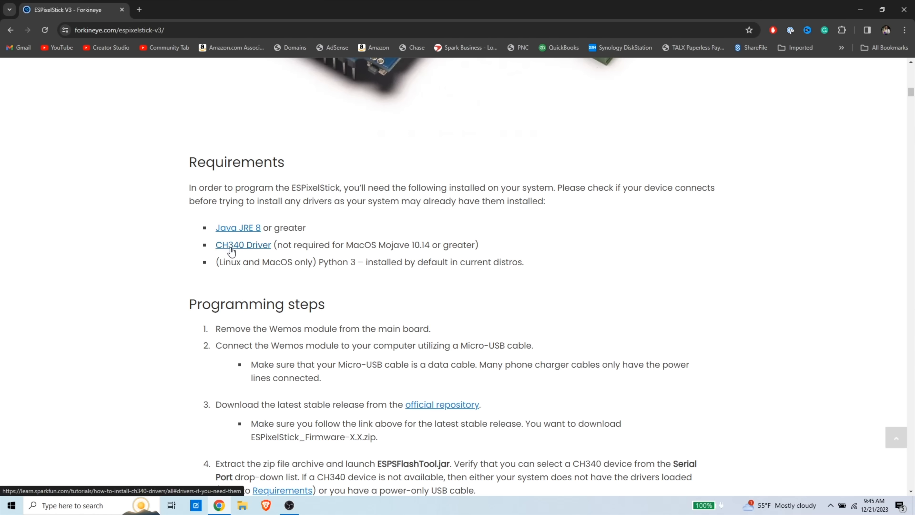
{"action": "mouse_move", "coordinate": [243, 251]}
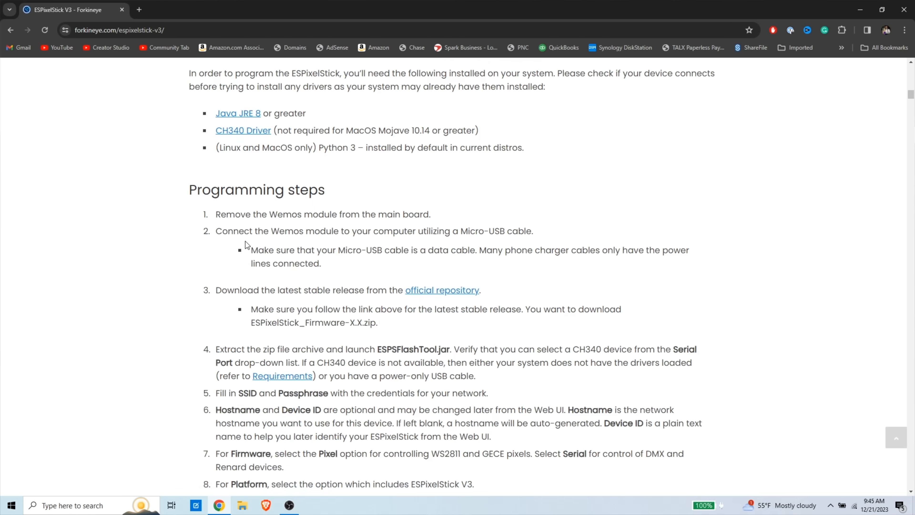
{"action": "mouse_move", "coordinate": [172, 14]}
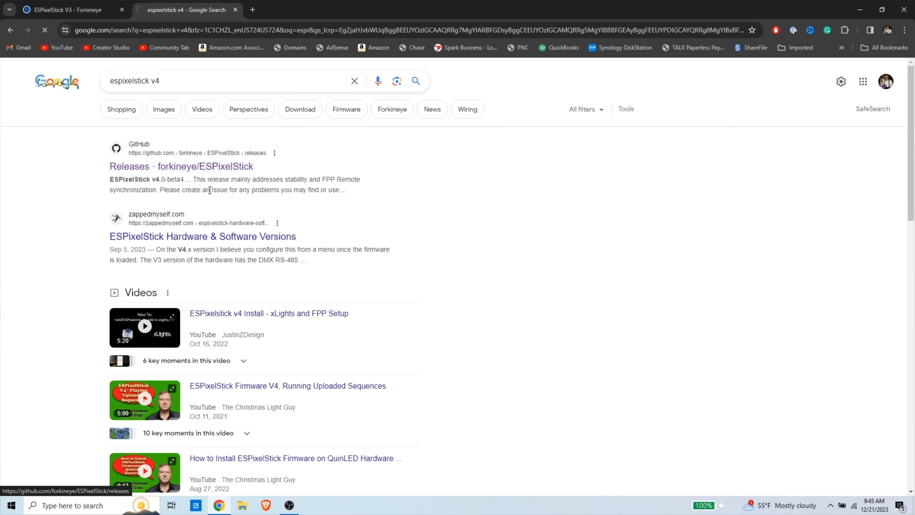
Reach the ESPixelStick v4.0-beta5 release page on GitHub with its firmware assets.
{"action": "left_click", "coordinate": [182, 167]}
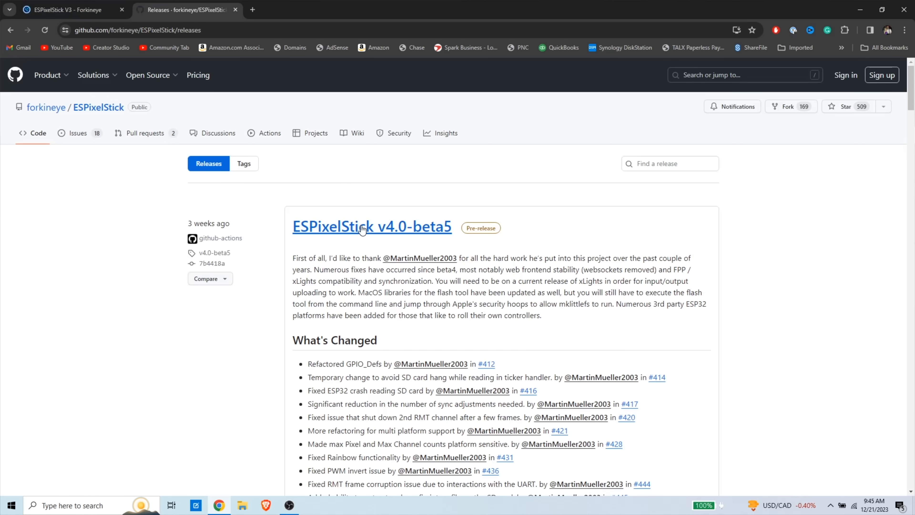
{"action": "mouse_move", "coordinate": [374, 228]}
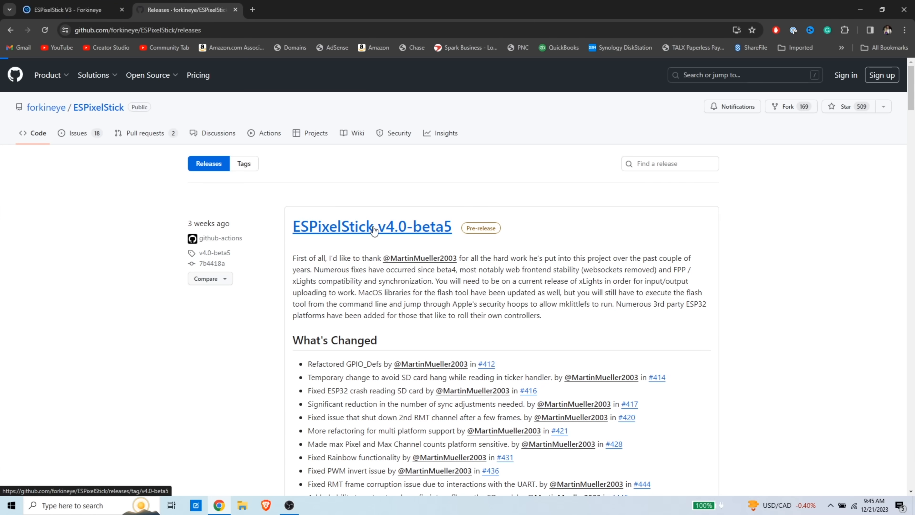
{"action": "left_click", "coordinate": [372, 226]}
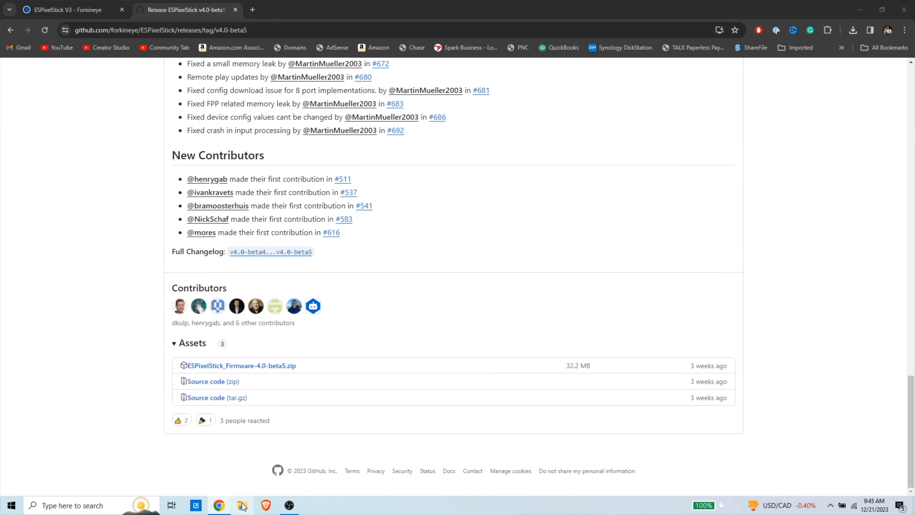
Locate ESPSFlashTool.jar in Downloads > ESPixelStick_Firmware-4.0-beta5.
{"action": "left_click", "coordinate": [242, 505]}
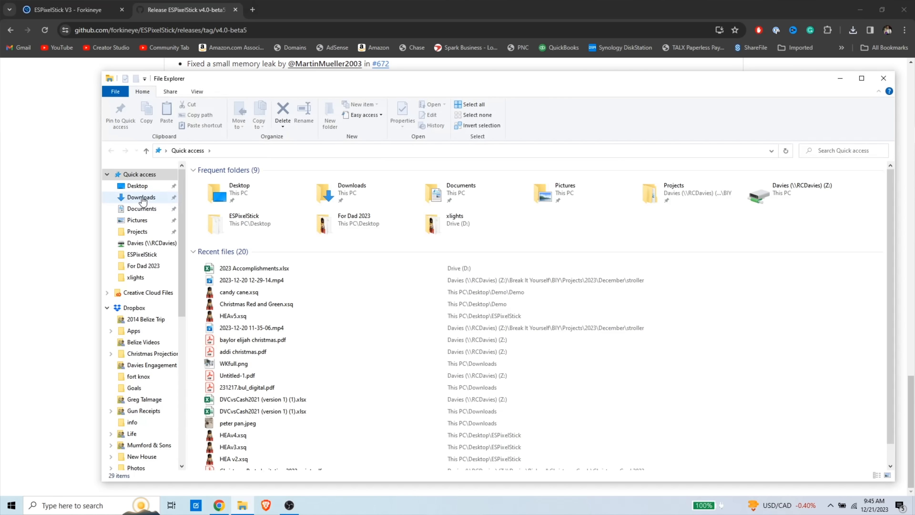
{"action": "right_click", "coordinate": [251, 194]}
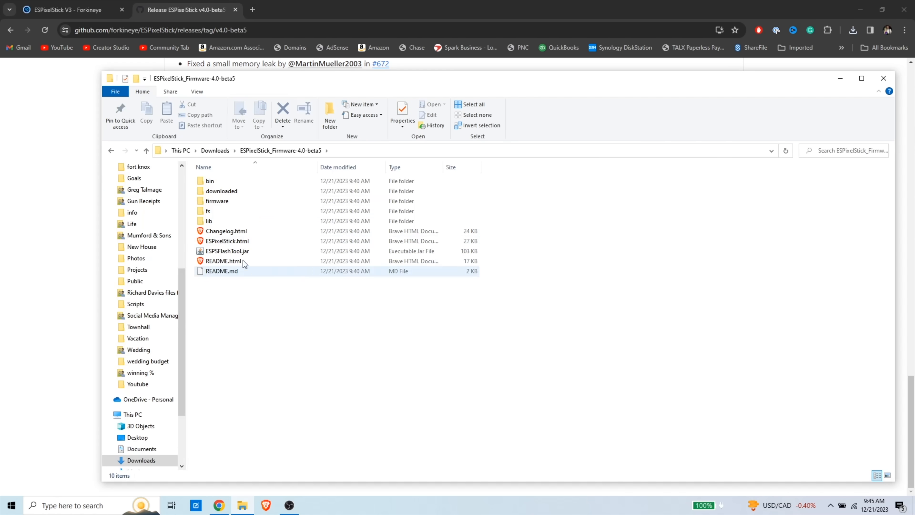
{"action": "mouse_move", "coordinate": [226, 252]}
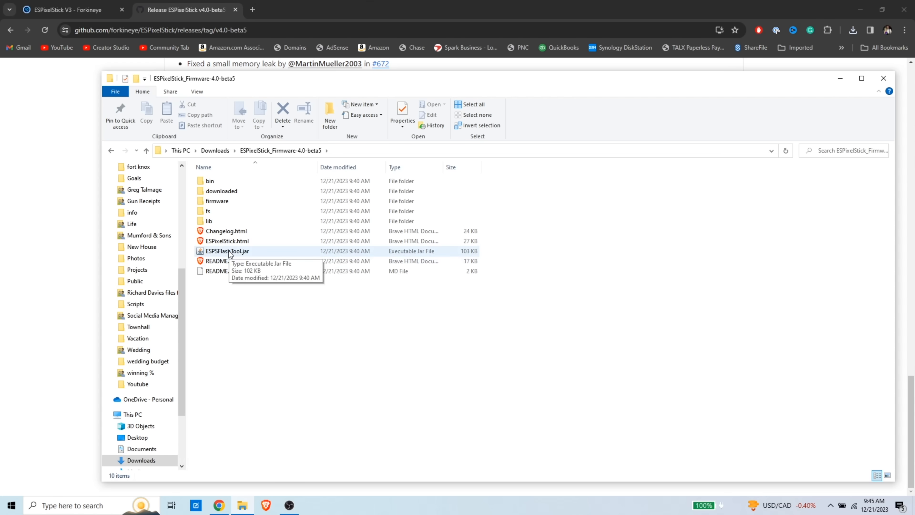
{"action": "left_click", "coordinate": [227, 251]}
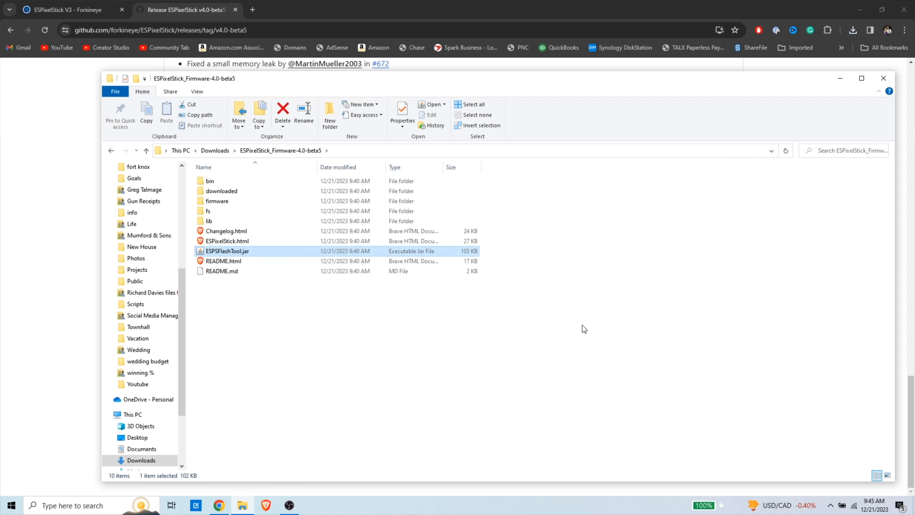
Flash the v4.0-beta5 firmware with AP Fallback enabled from ESPSFlashTool.jar.
{"action": "double_click", "coordinate": [228, 252]}
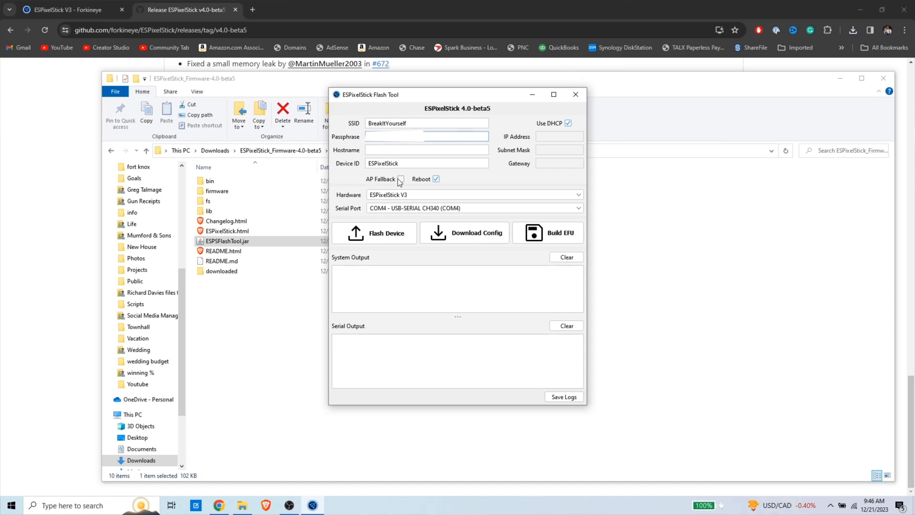
{"action": "left_click", "coordinate": [401, 179]}
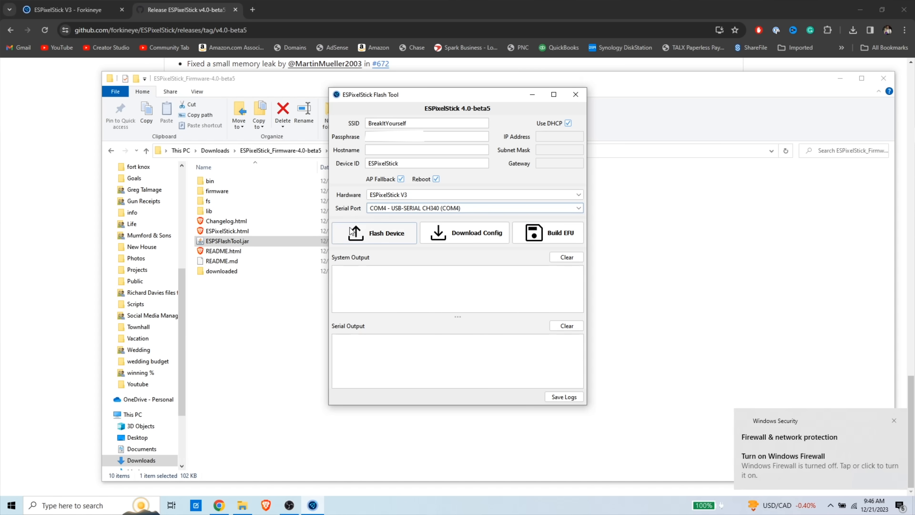
{"action": "mouse_move", "coordinate": [380, 238]}
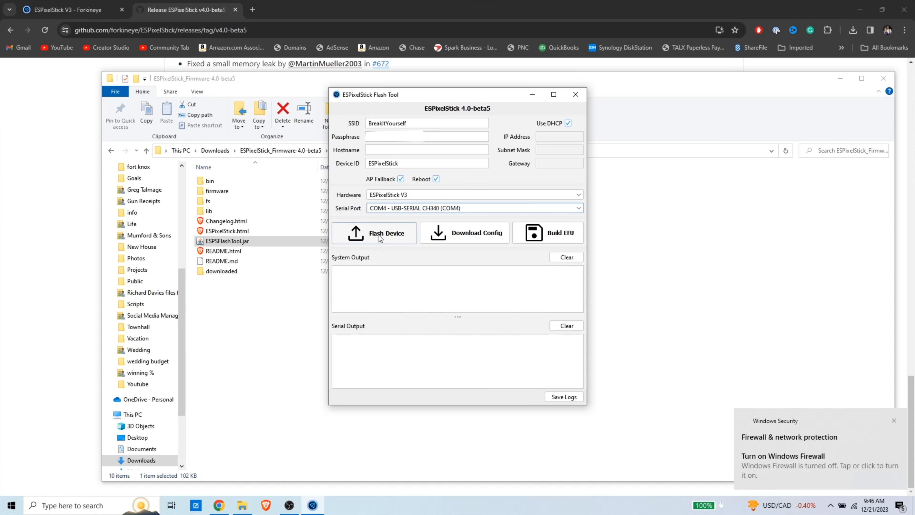
{"action": "left_click", "coordinate": [374, 233]}
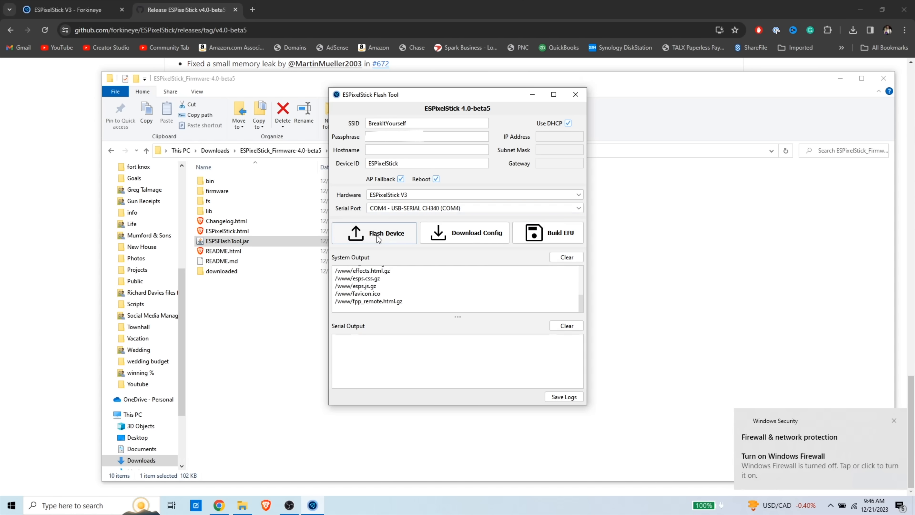
{"action": "left_click", "coordinate": [374, 232]}
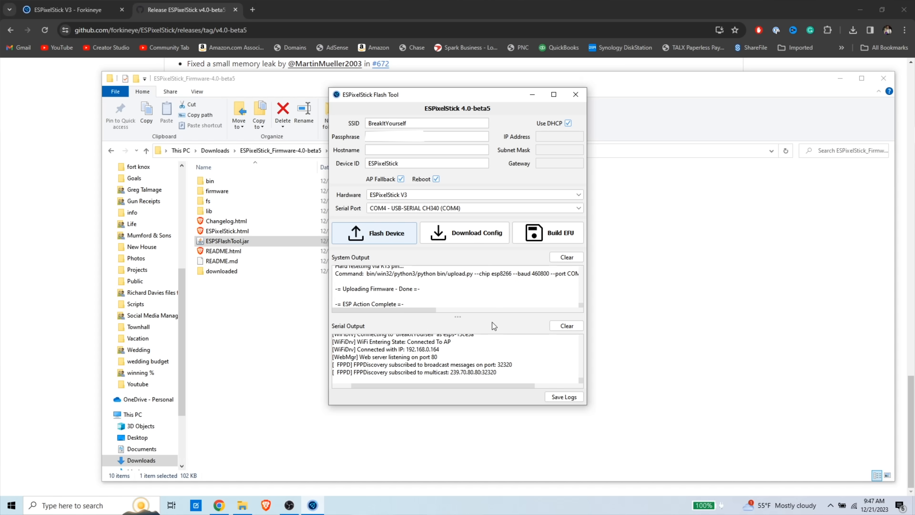
{"action": "mouse_move", "coordinate": [359, 331]}
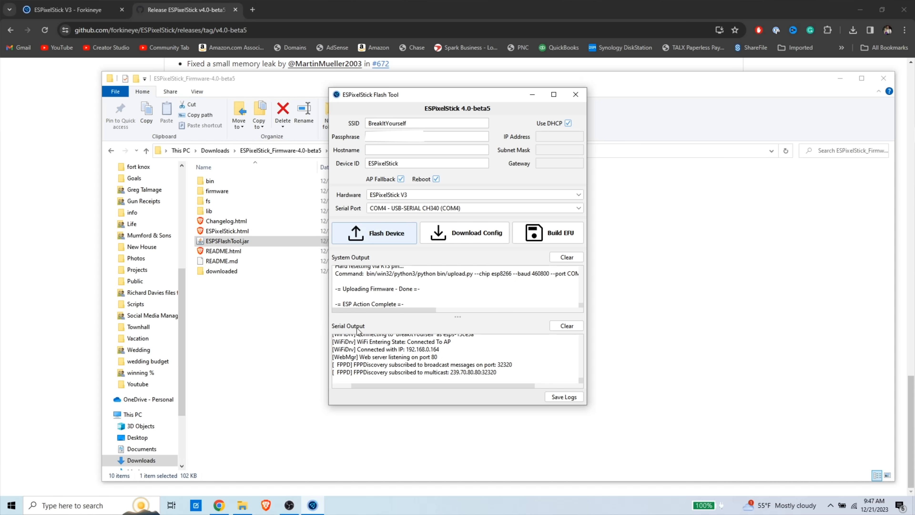
{"action": "mouse_move", "coordinate": [356, 138]}
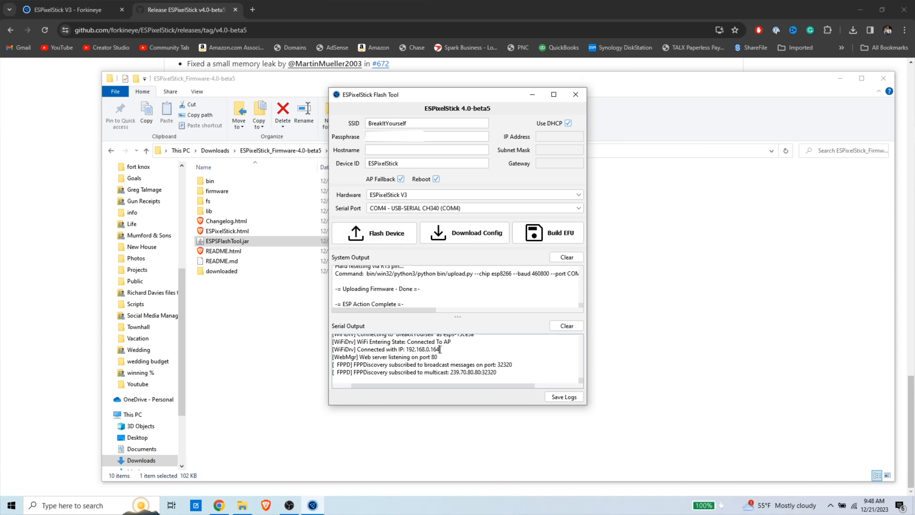
Browse to the device's reported IP address 192.168.0.164.
{"action": "double_click", "coordinate": [422, 349]}
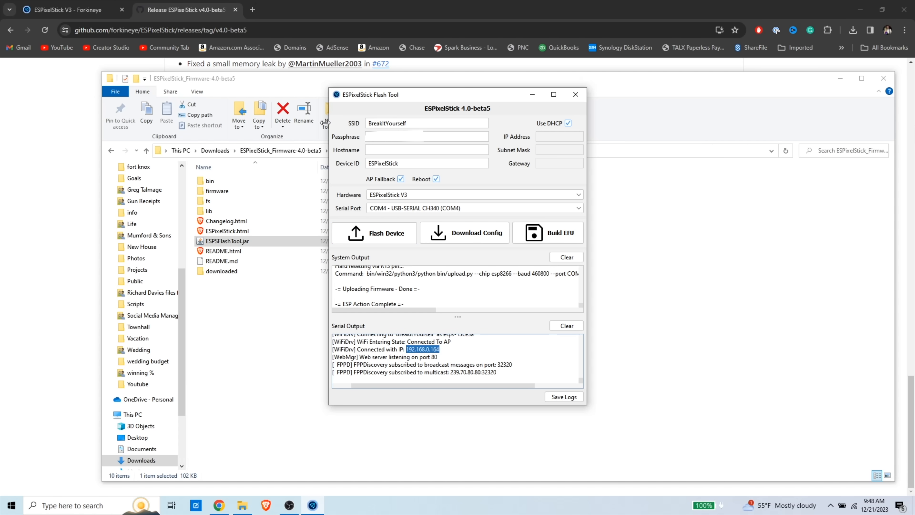
{"action": "type", "text": "192.168.0.164/#home"}
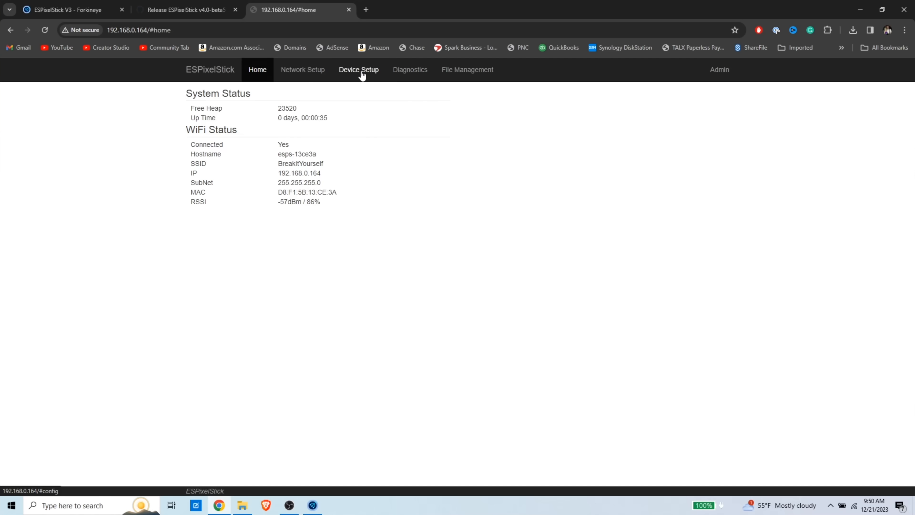
Make FPP Remote the secondary input on the device configuration page.
{"action": "left_click", "coordinate": [359, 70]}
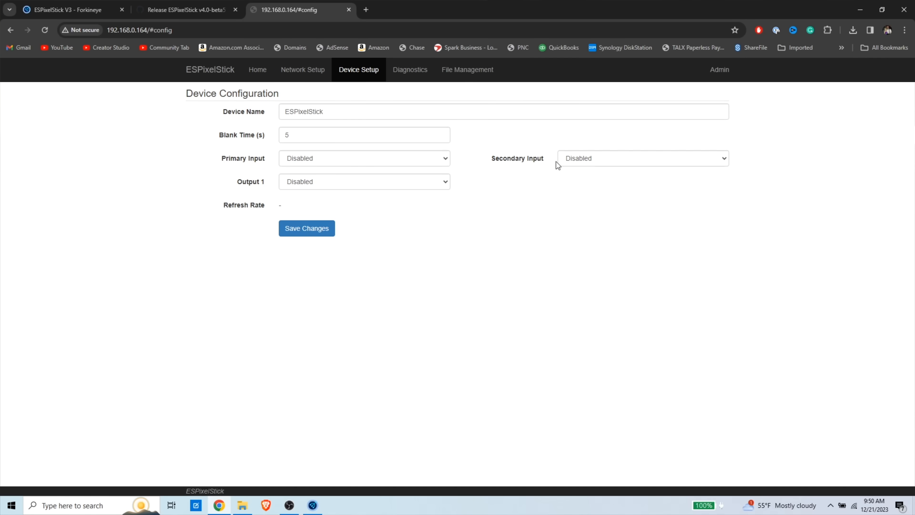
{"action": "left_click", "coordinate": [642, 158]}
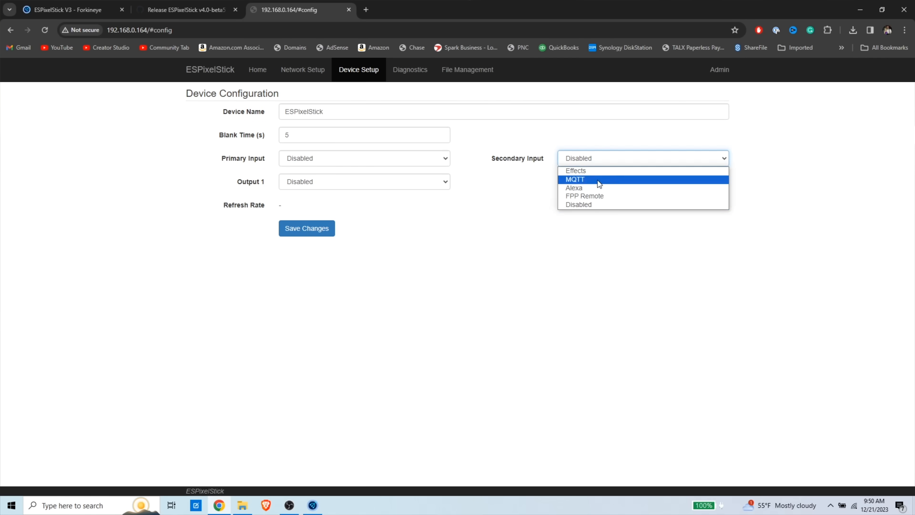
{"action": "left_click", "coordinate": [584, 195]}
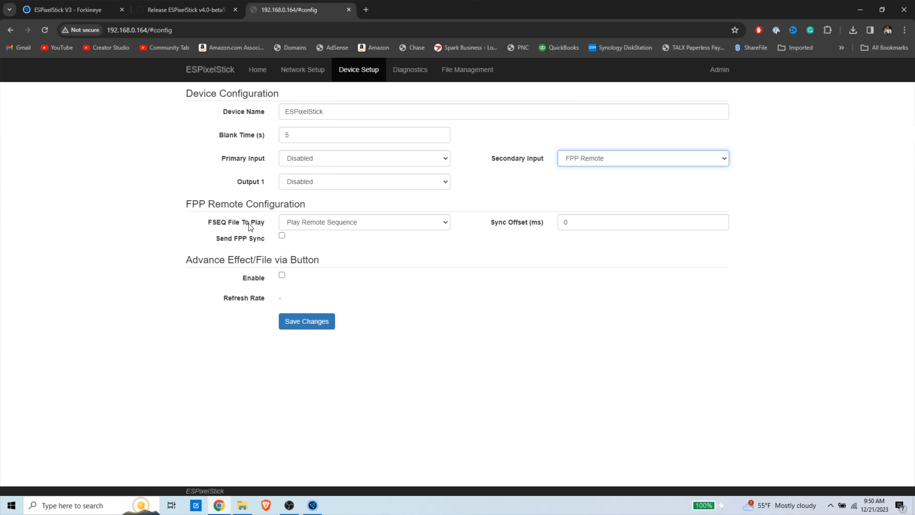
Set Output 1 to WS2811 with 600 pixels at brightness 25.
{"action": "left_click", "coordinate": [364, 182]}
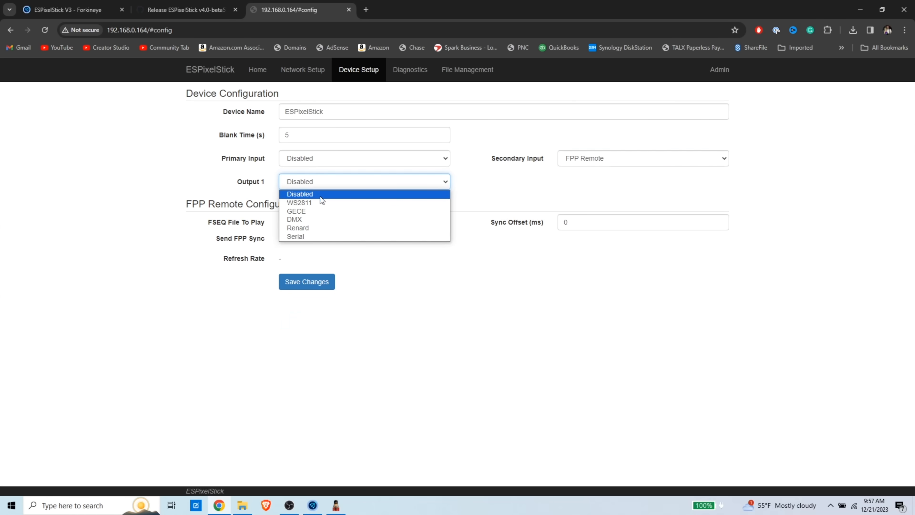
{"action": "left_click", "coordinate": [298, 203]}
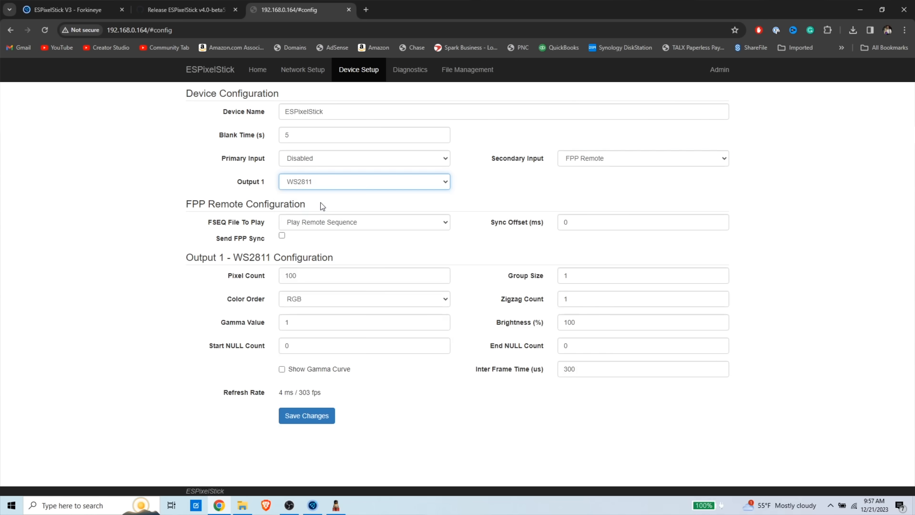
{"action": "type", "text": "60"}
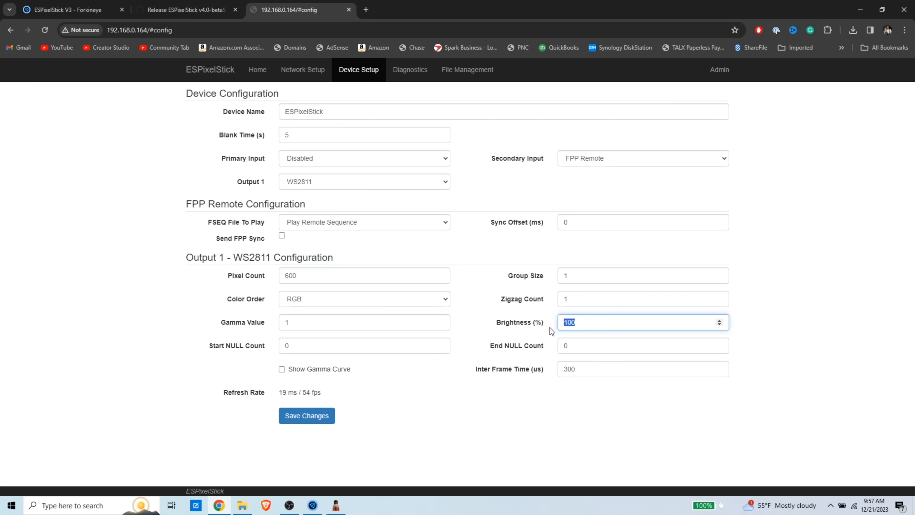
{"action": "type", "text": "25"}
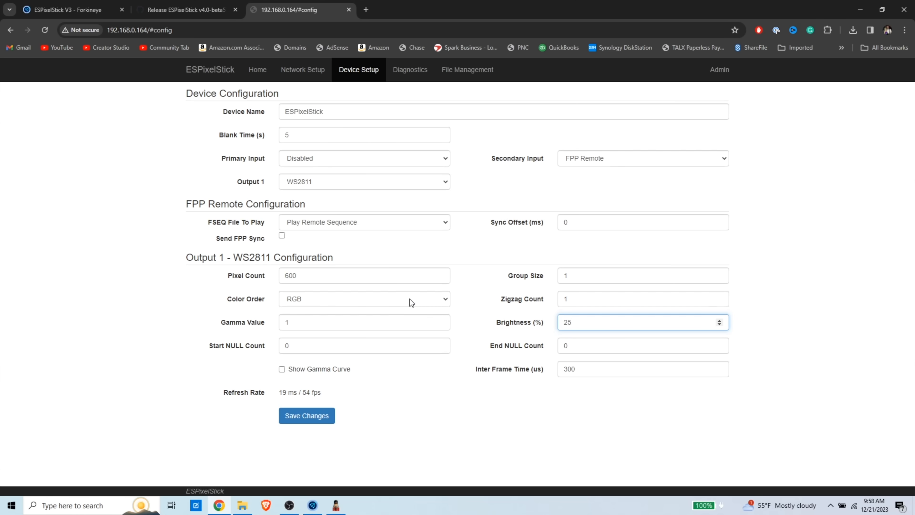
{"action": "left_click", "coordinate": [363, 299]}
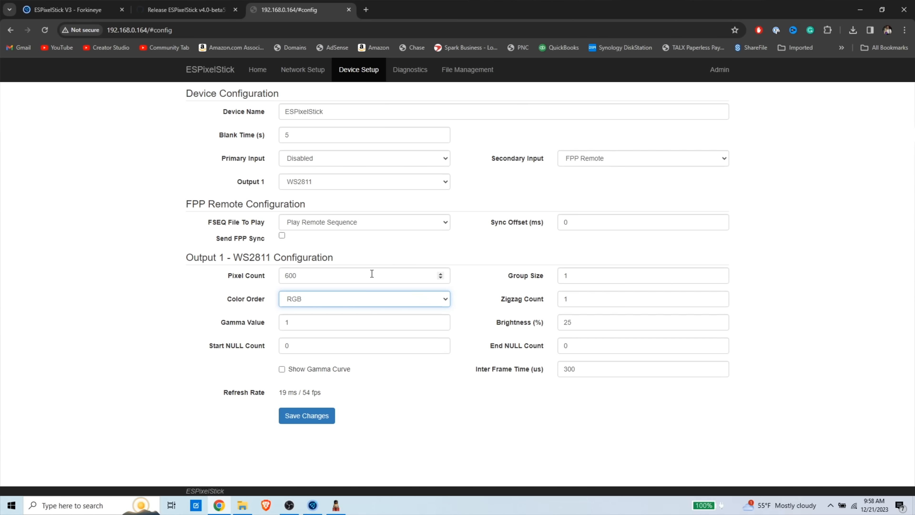
{"action": "mouse_move", "coordinate": [454, 307]}
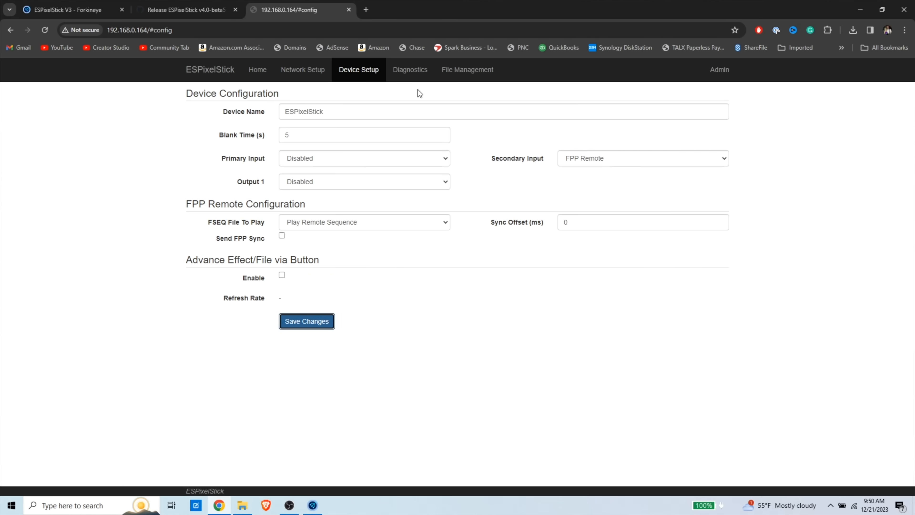
Launch xLights and switch temporarily to the Demo show folder, saving the setup.
{"action": "type", "text": "xlights64"}
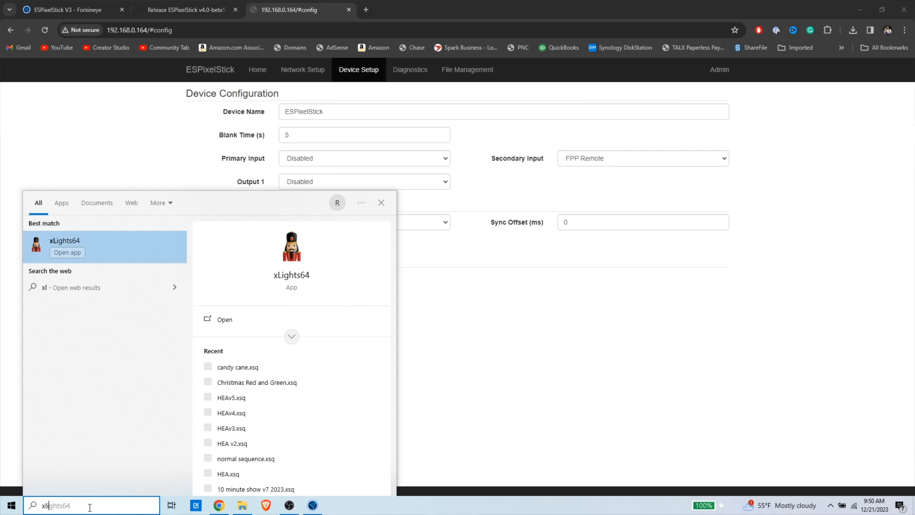
{"action": "left_click", "coordinate": [67, 252]}
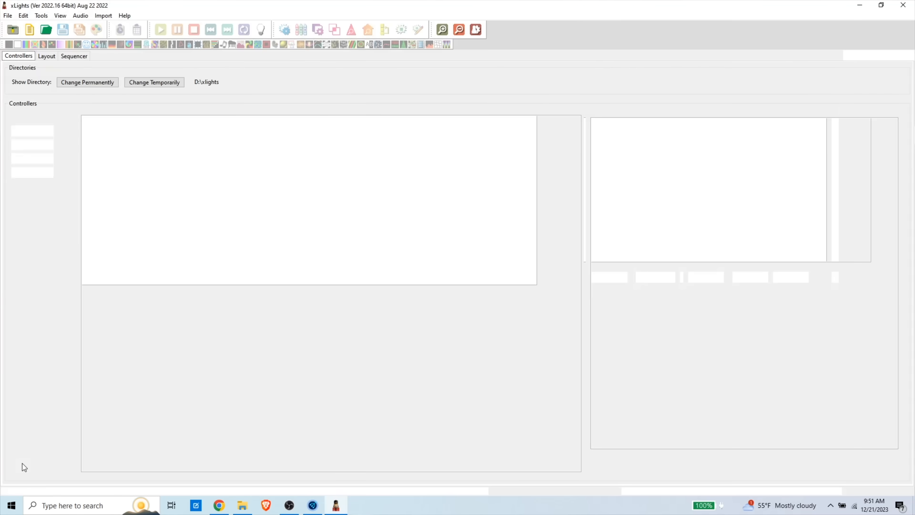
{"action": "left_click", "coordinate": [87, 81]}
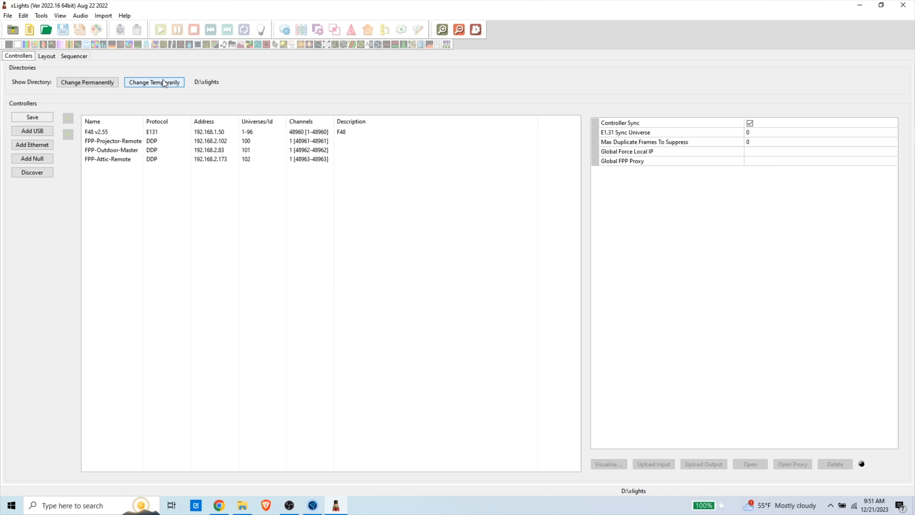
{"action": "left_click", "coordinate": [154, 82]}
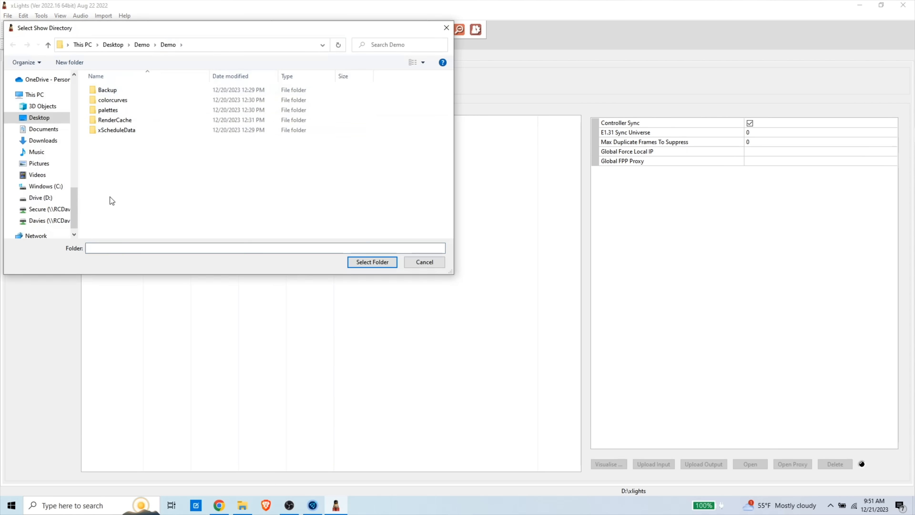
{"action": "left_click", "coordinate": [68, 63]}
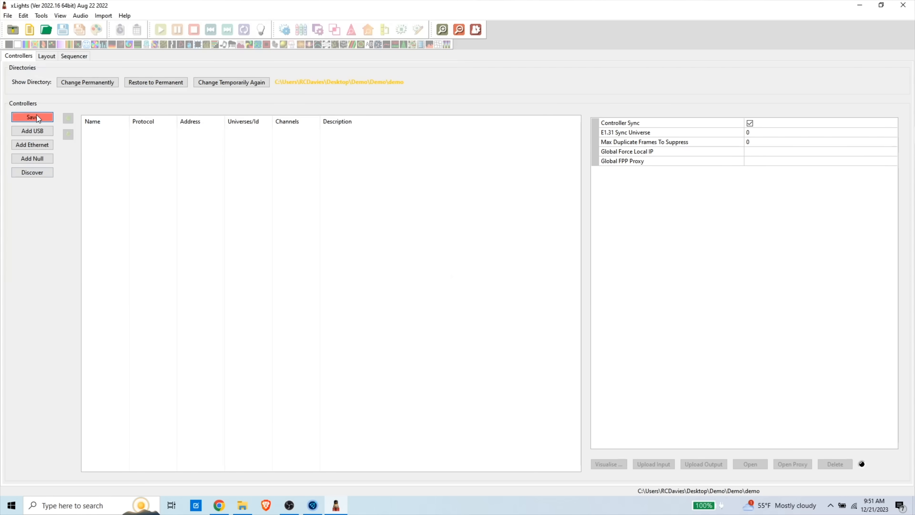
{"action": "left_click", "coordinate": [32, 117]}
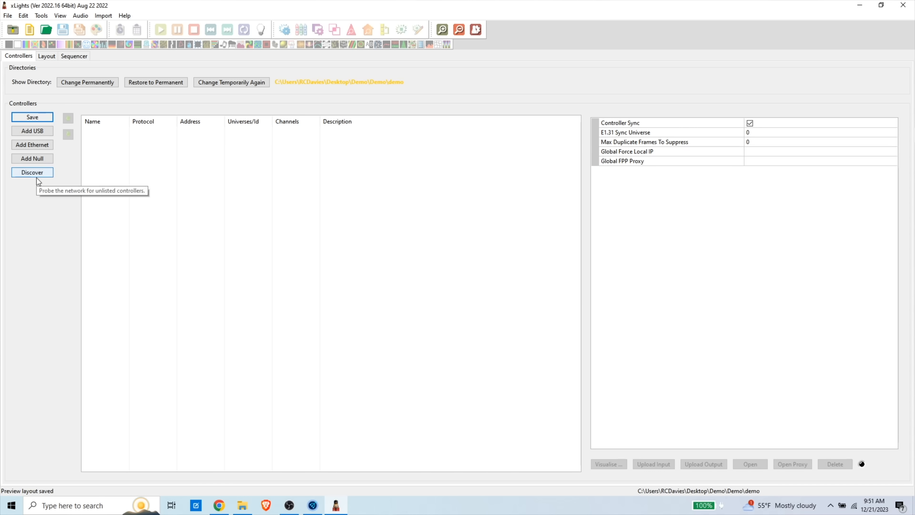
Discover controllers, delete the three FPP entries leaving esps-13ce3a, and save.
{"action": "left_click", "coordinate": [32, 173]}
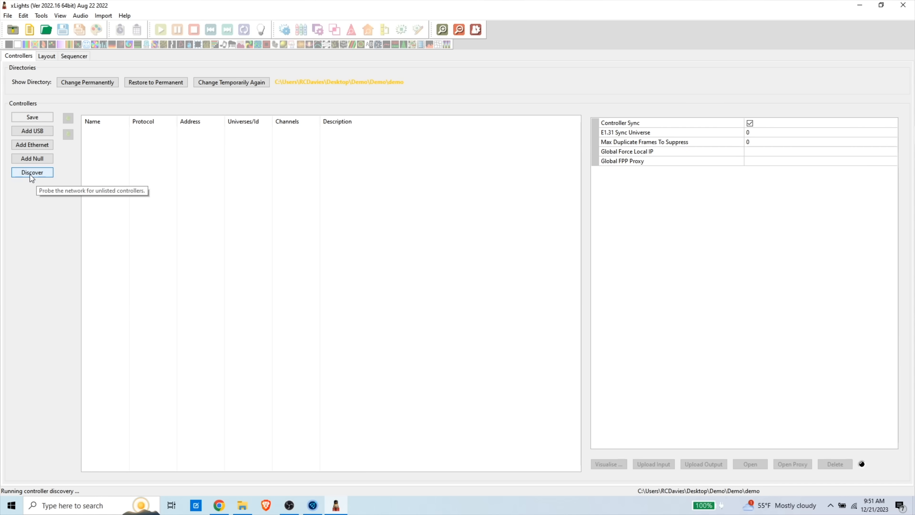
{"action": "left_click", "coordinate": [32, 172]}
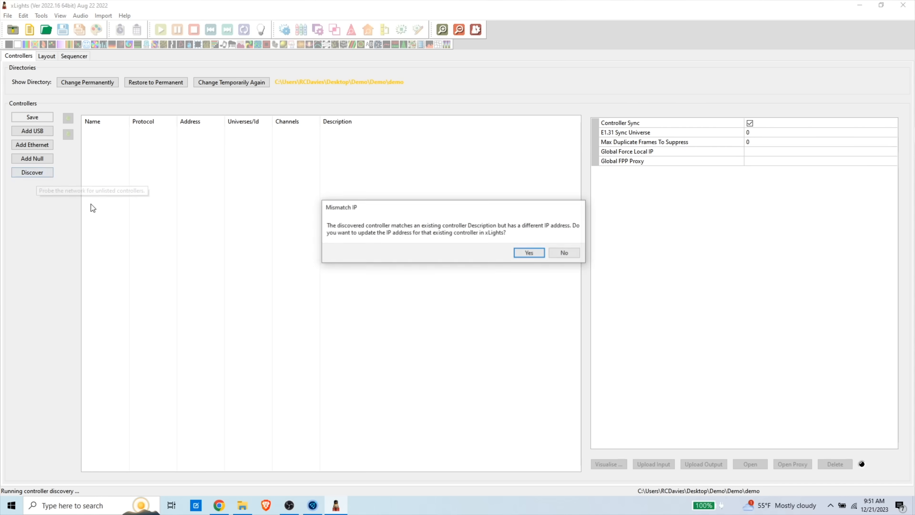
{"action": "left_click", "coordinate": [528, 253]}
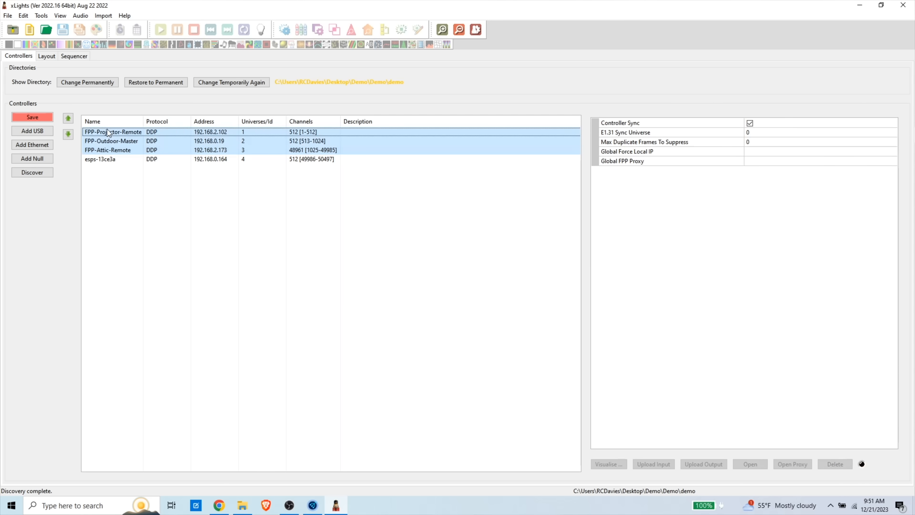
{"action": "left_click", "coordinate": [834, 463]}
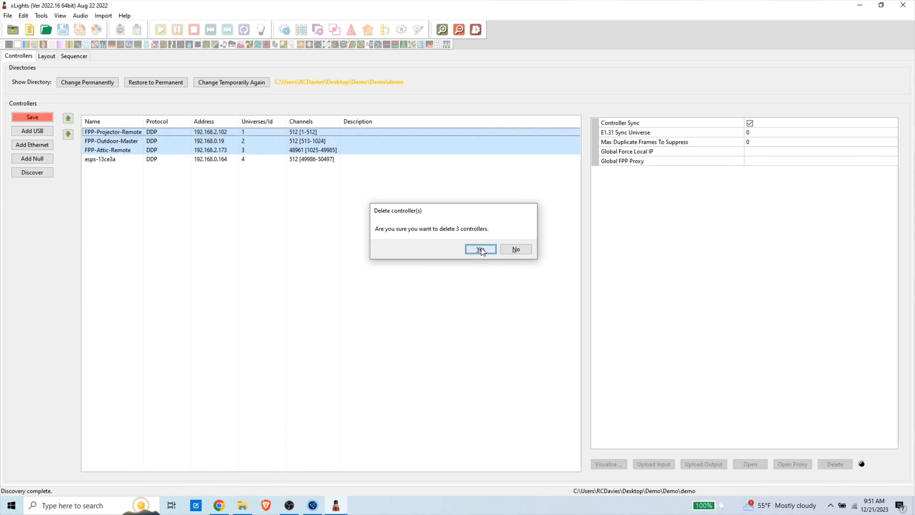
{"action": "left_click", "coordinate": [480, 249]}
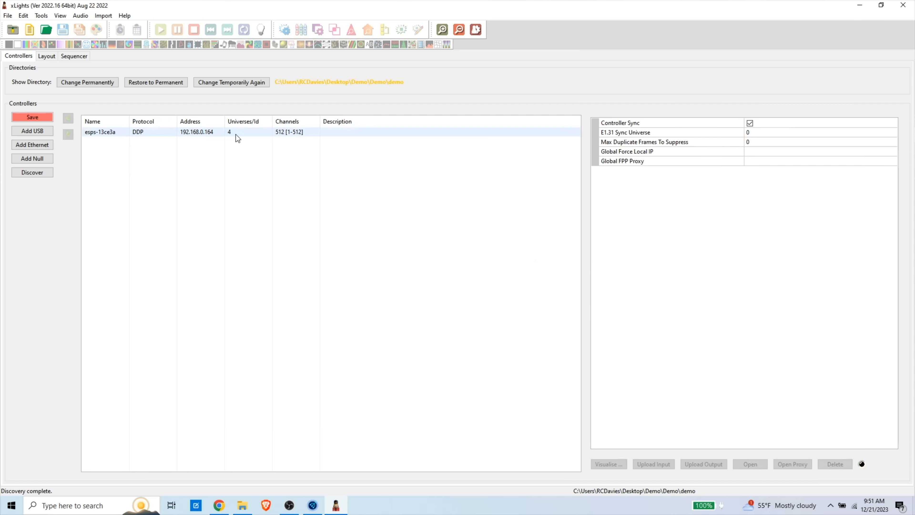
{"action": "left_click", "coordinate": [32, 117]}
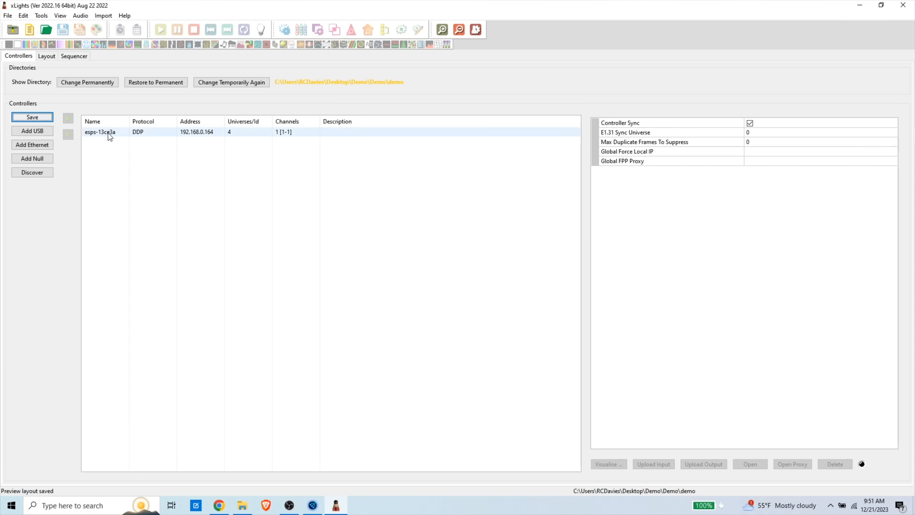
{"action": "left_click", "coordinate": [99, 132]}
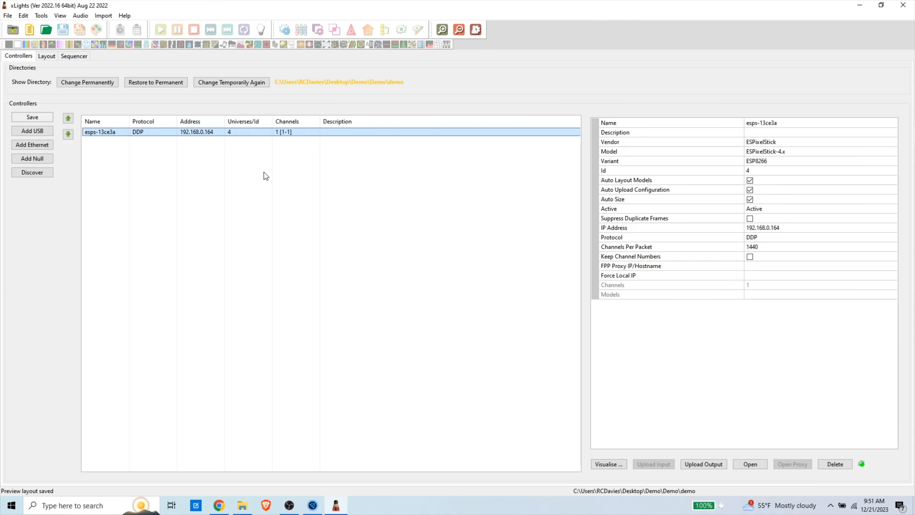
{"action": "mouse_move", "coordinate": [264, 178]}
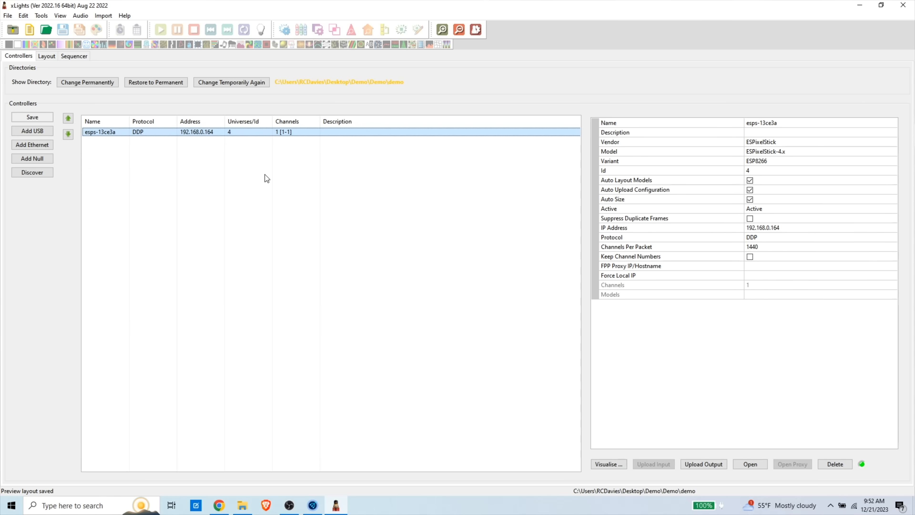
{"action": "mouse_move", "coordinate": [317, 320]}
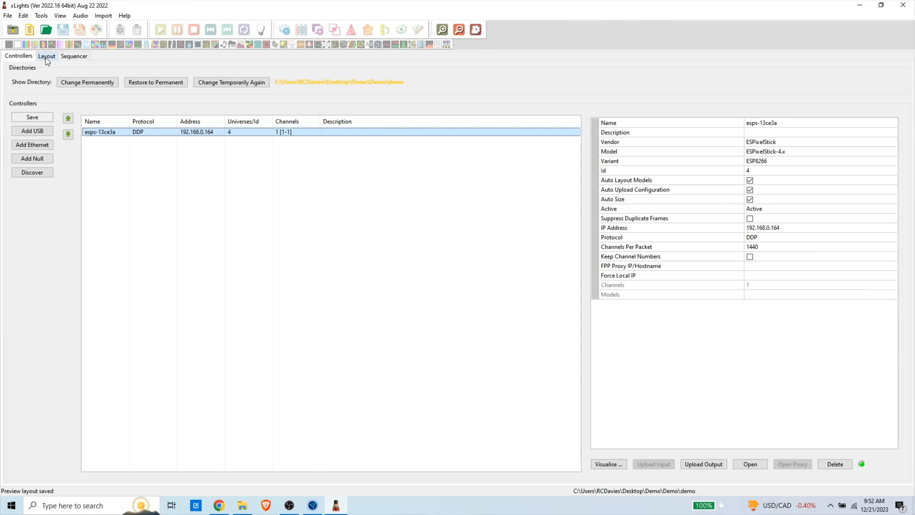
Give the Single Line model 600 nodes per string in Layout.
{"action": "left_click", "coordinate": [47, 55]}
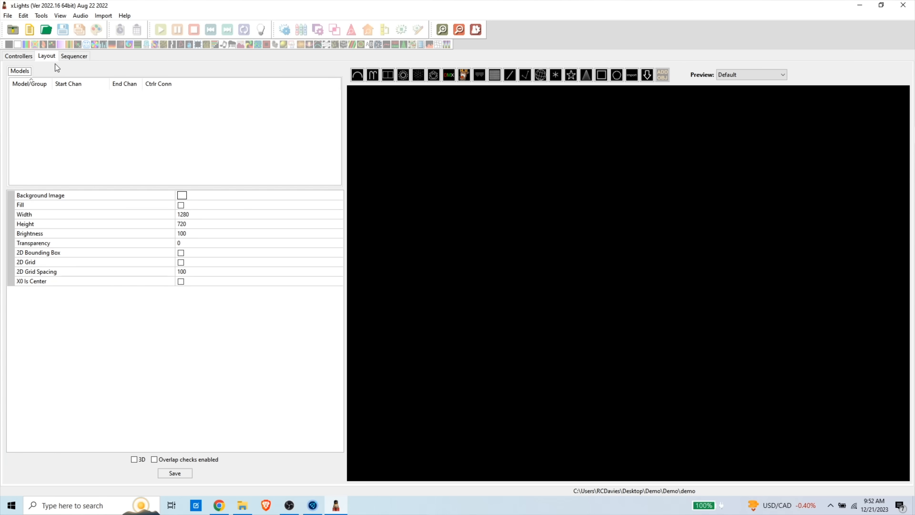
{"action": "mouse_move", "coordinate": [517, 101]}
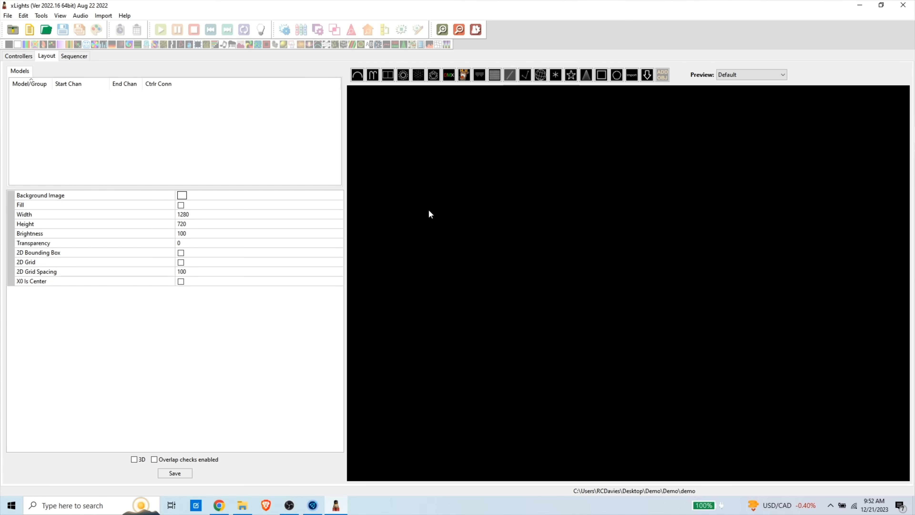
{"action": "left_click", "coordinate": [509, 75]}
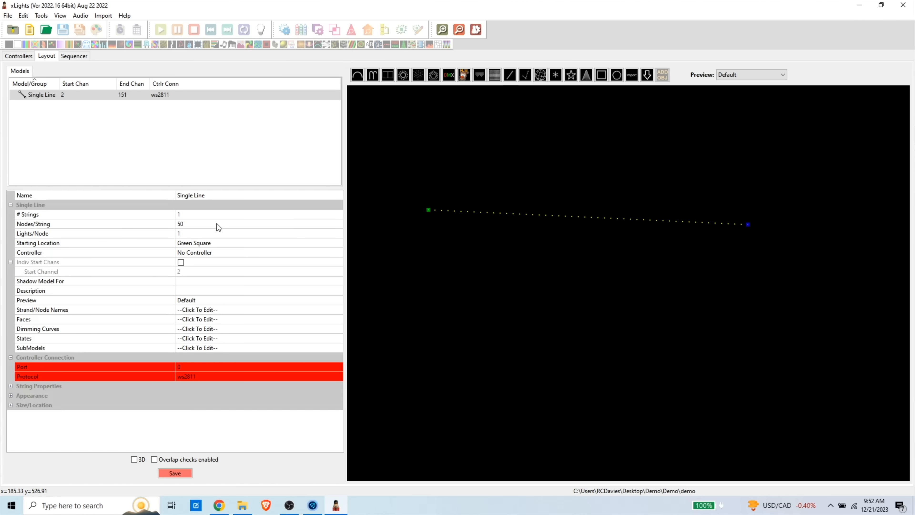
{"action": "type", "text": "6000"}
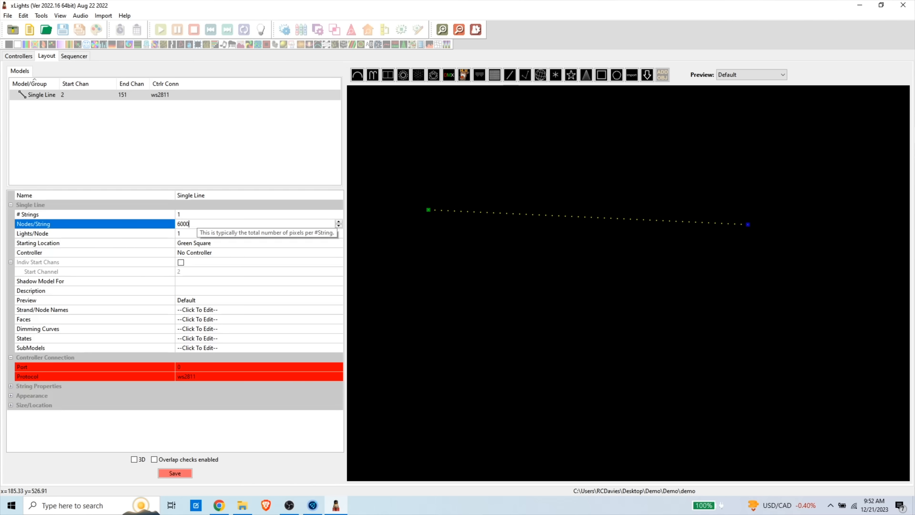
{"action": "key", "text": "BackSpace"}
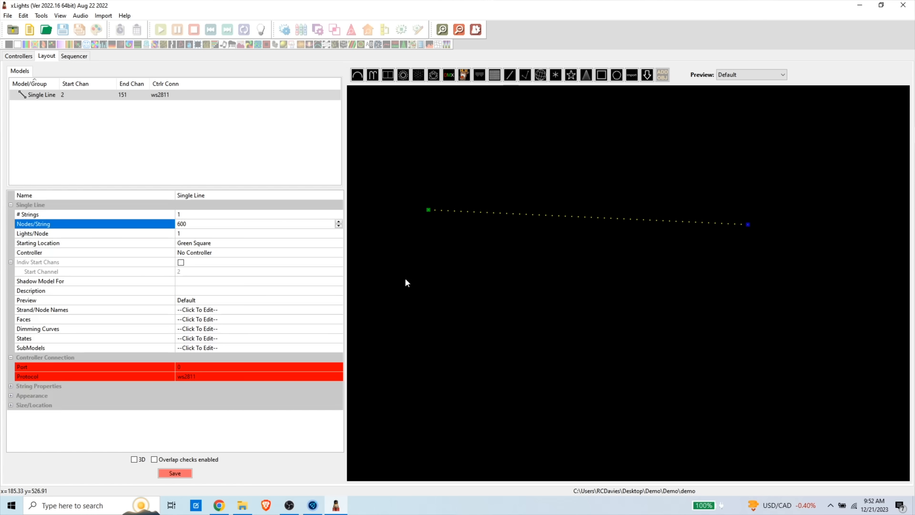
Assign the model to controller port 1, check its string type, and save the layout.
{"action": "left_click", "coordinate": [338, 252]}
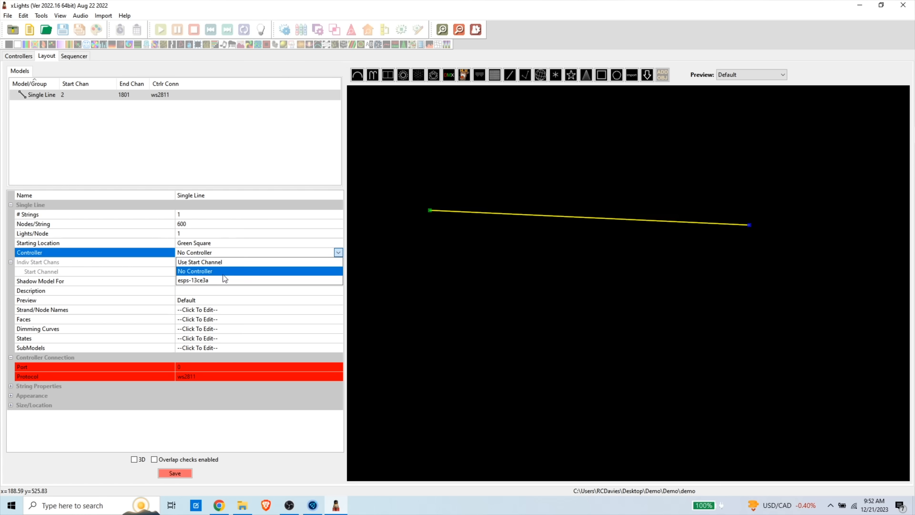
{"action": "left_click", "coordinate": [193, 280]}
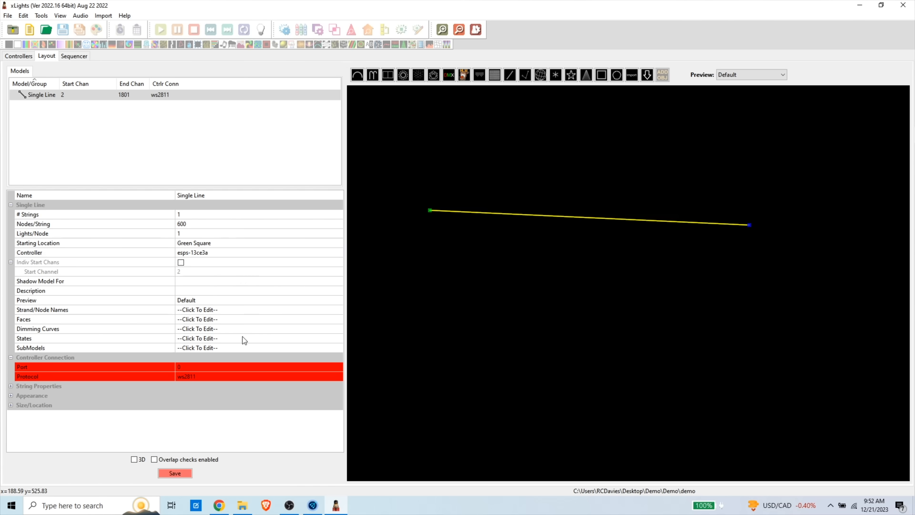
{"action": "left_click", "coordinate": [94, 367]}
{"action": "type", "text": "1"}
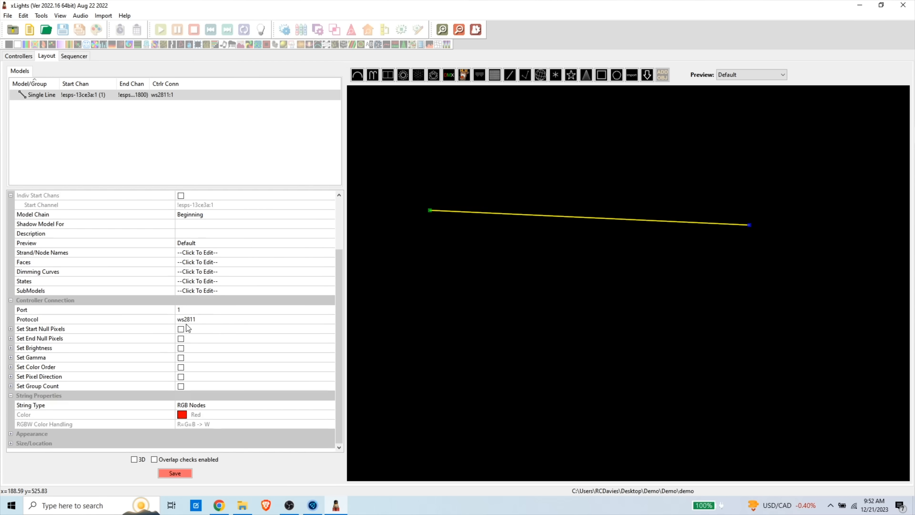
{"action": "left_click", "coordinate": [251, 405]}
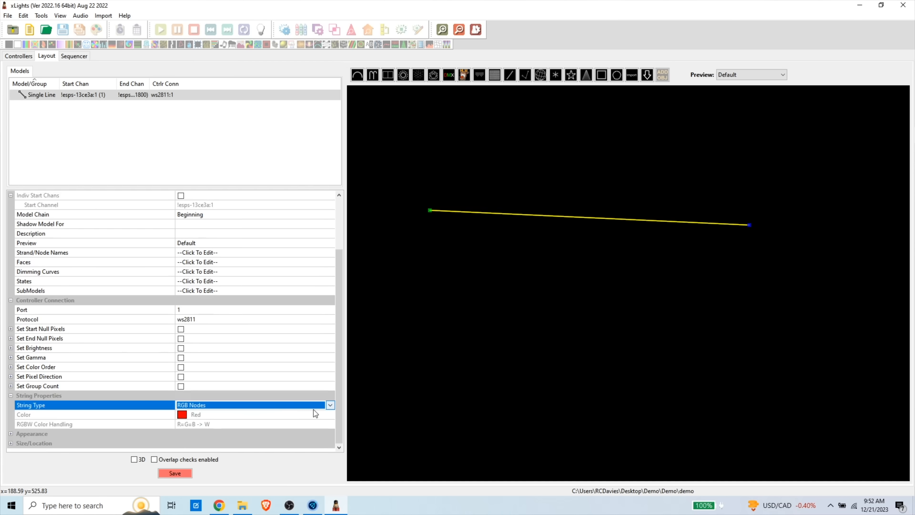
{"action": "left_click", "coordinate": [330, 405]}
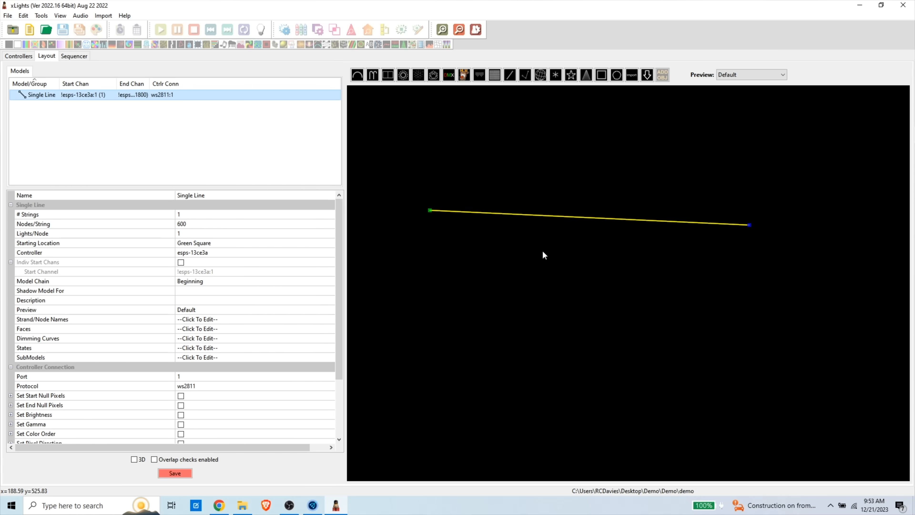
{"action": "mouse_move", "coordinate": [535, 281]}
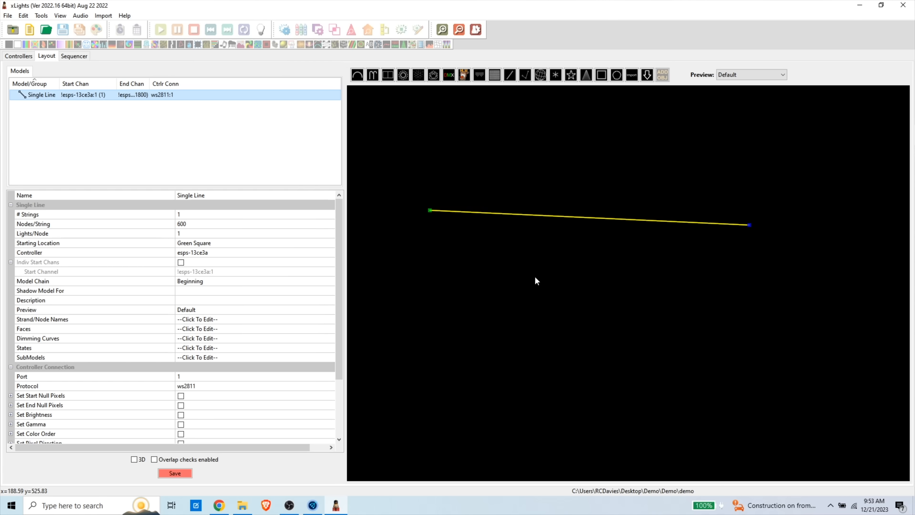
{"action": "left_click", "coordinate": [175, 473]}
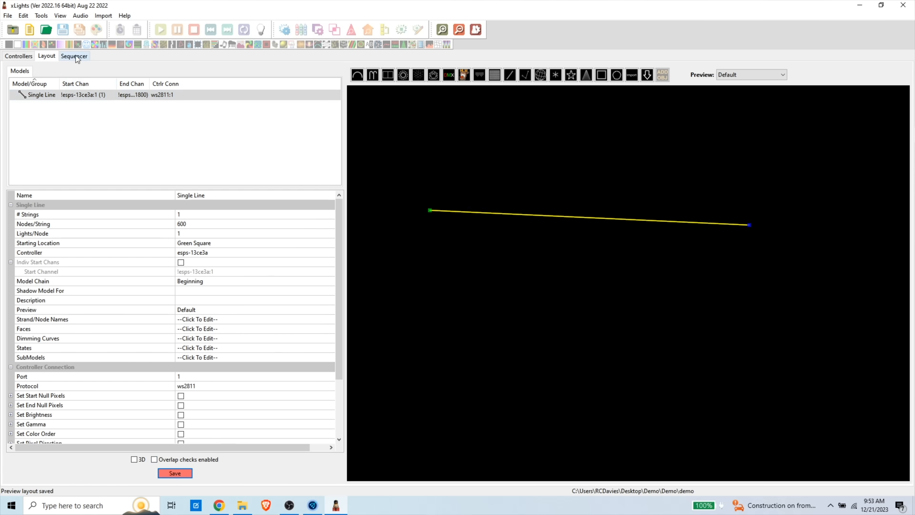
Start a new sequence at 20 frames per second in the Sequencer.
{"action": "left_click", "coordinate": [75, 56]}
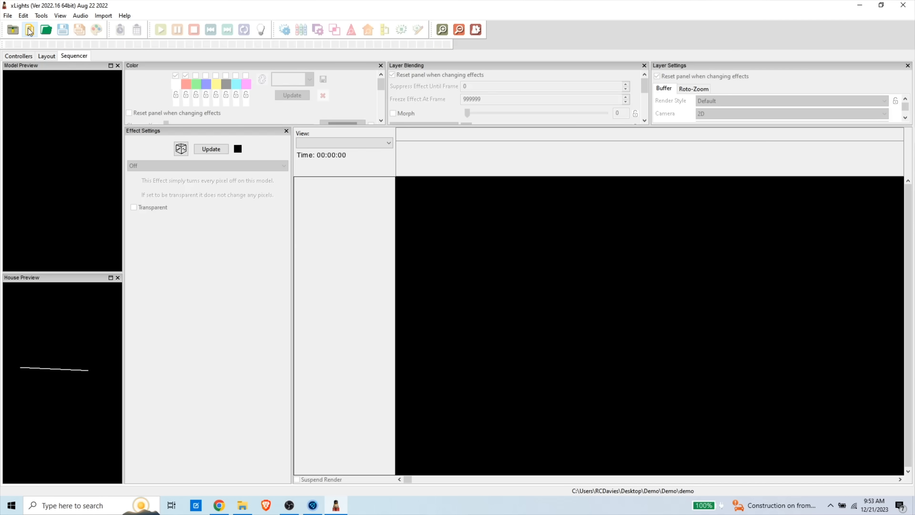
{"action": "left_click", "coordinate": [13, 29]}
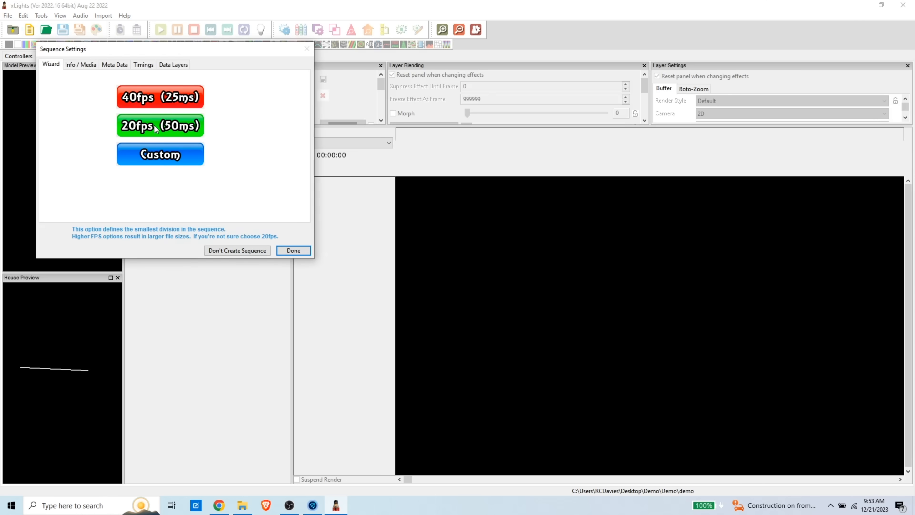
{"action": "left_click", "coordinate": [293, 250]}
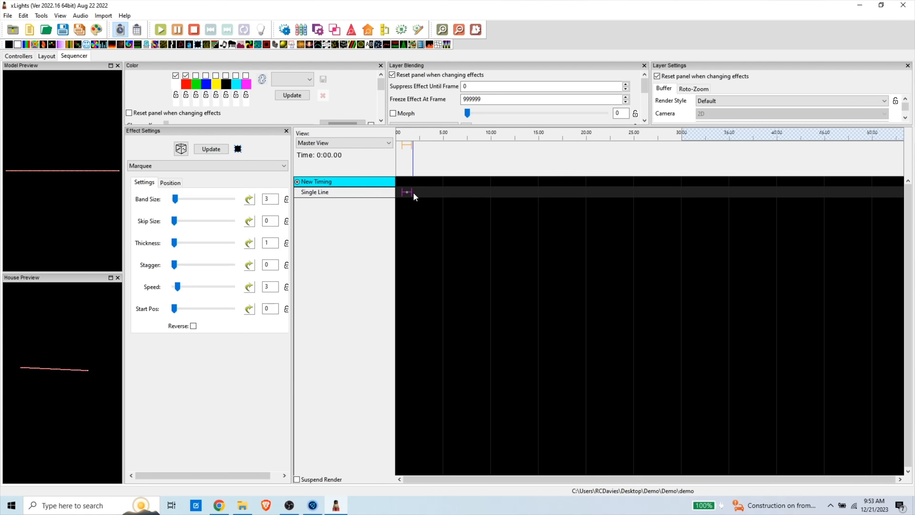
Place a Marquee effect on Single Line with band size 14 and speed 5.
{"action": "left_click_drag", "start_coordinate": [402, 192], "coordinate": [686, 192]}
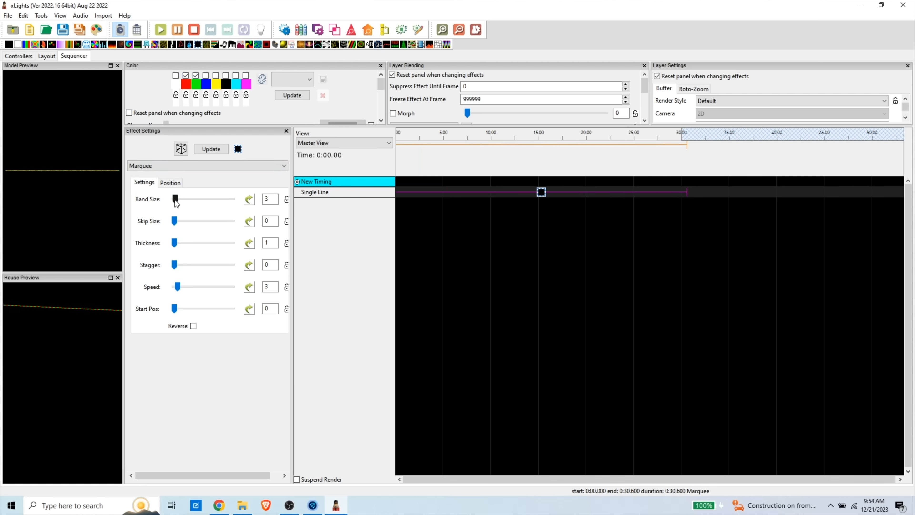
{"action": "left_click_drag", "start_coordinate": [175, 198], "coordinate": [181, 198]}
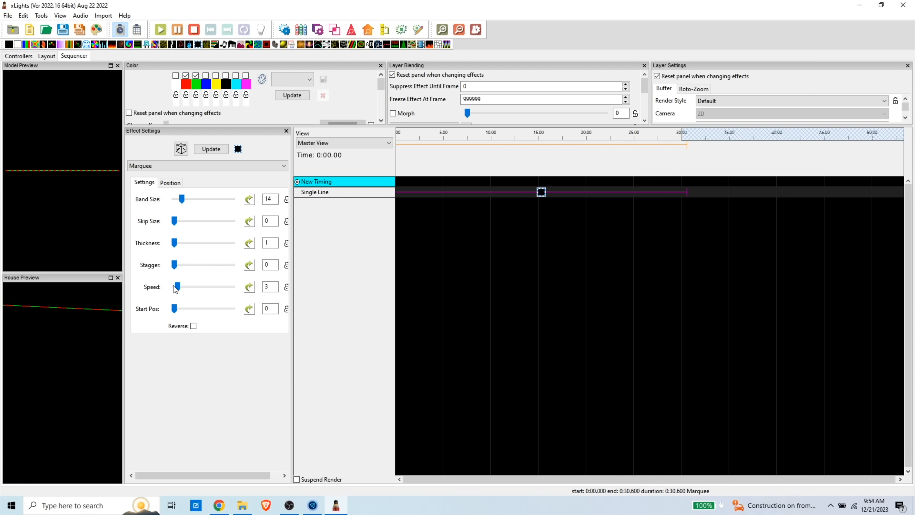
{"action": "left_click_drag", "start_coordinate": [177, 286], "coordinate": [181, 286]}
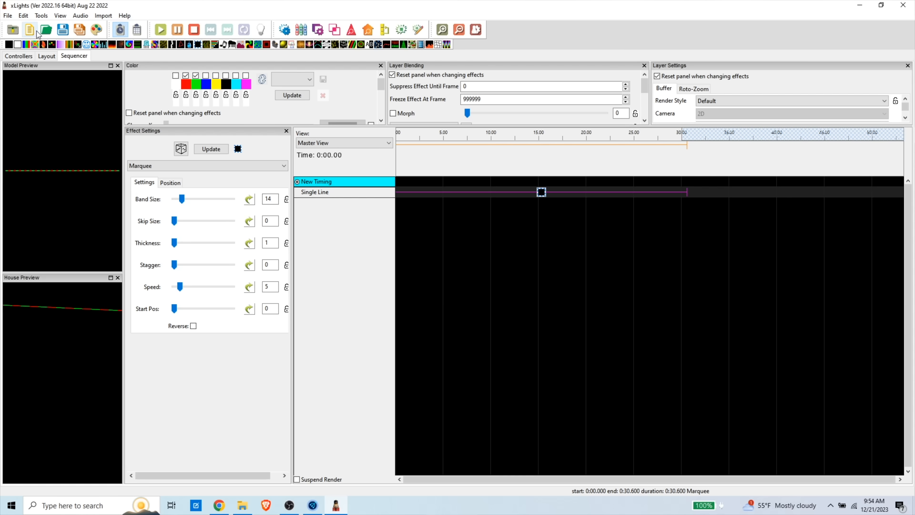
Save the sequence as 'Red and Green YT Demo' in the Demo folder.
{"action": "left_click", "coordinate": [45, 30]}
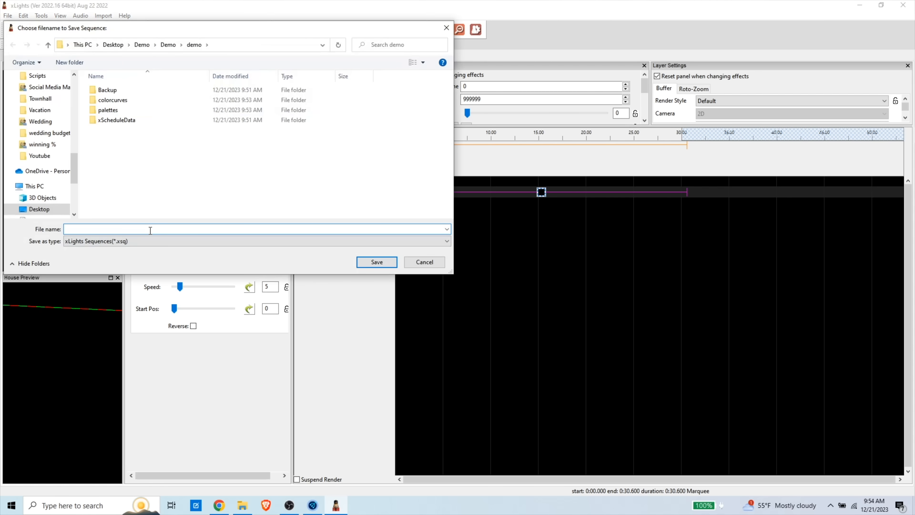
{"action": "type", "text": "Red and Green YT Dem"}
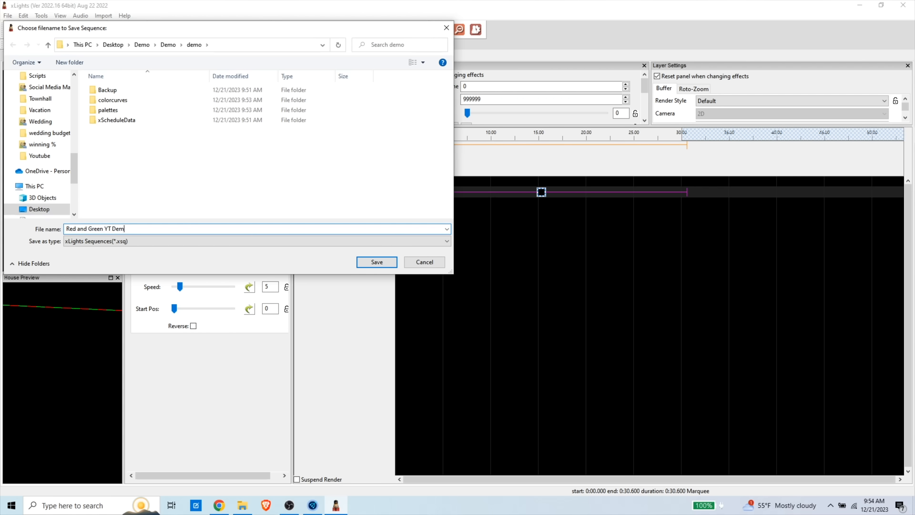
{"action": "left_click", "coordinate": [40, 16]}
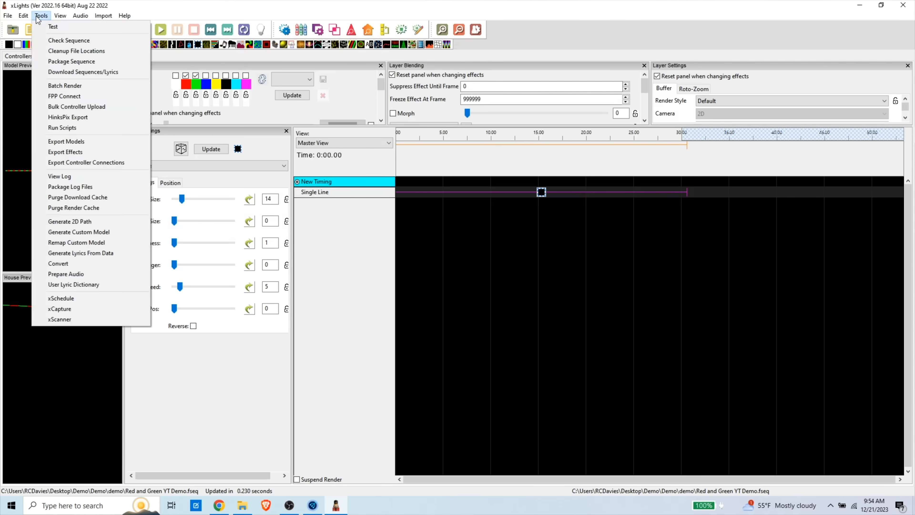
{"action": "mouse_move", "coordinate": [49, 47]}
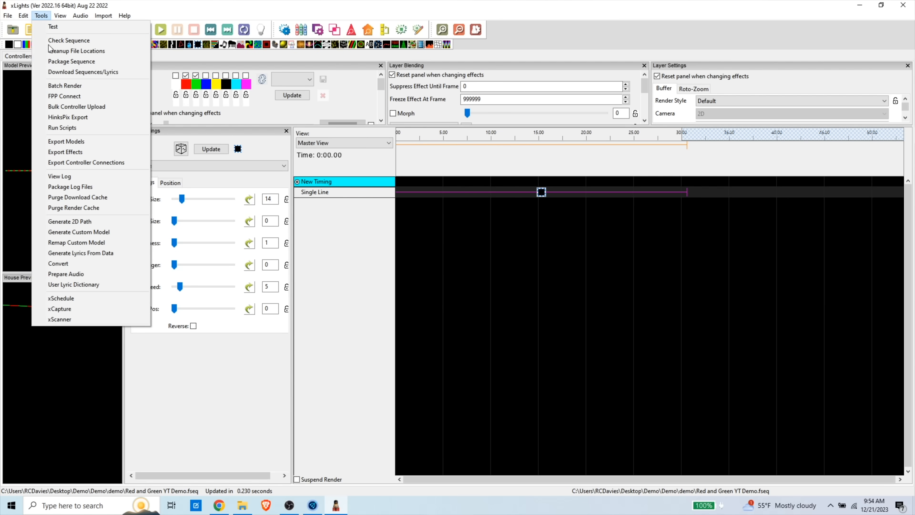
Upload Red and Green YT Demo.fseq to esps-13ce3a through FPP Connect.
{"action": "left_click", "coordinate": [65, 96]}
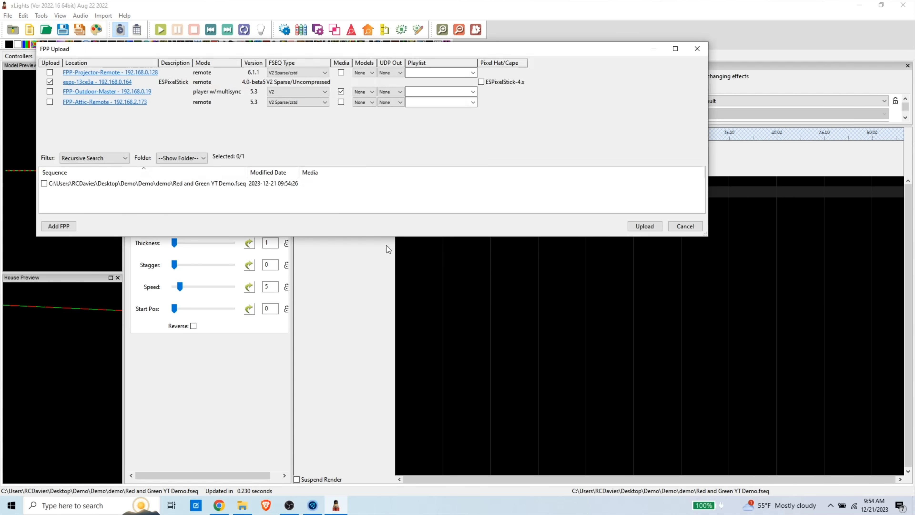
{"action": "left_click", "coordinate": [50, 72]}
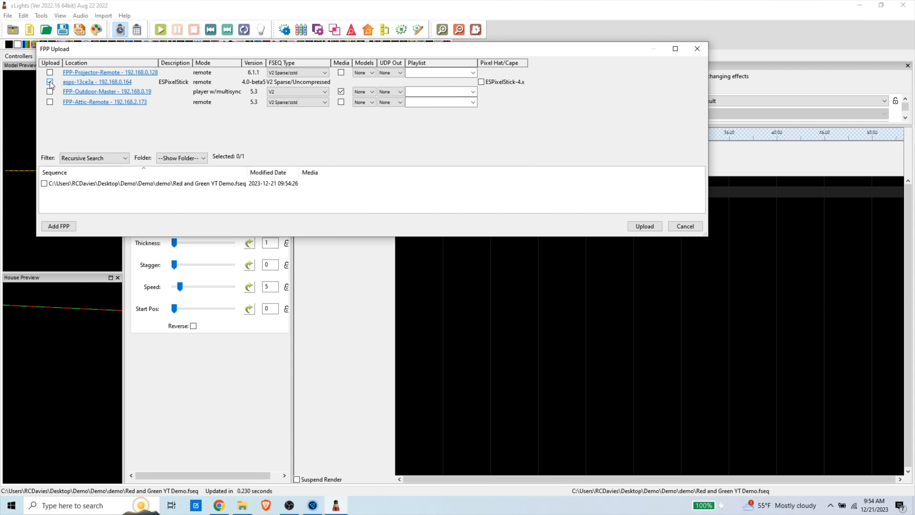
{"action": "left_click", "coordinate": [50, 81]}
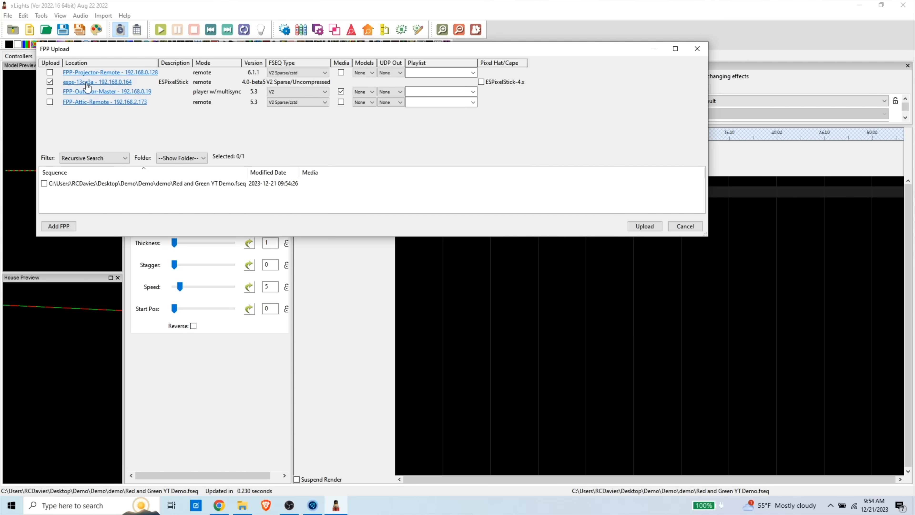
{"action": "mouse_move", "coordinate": [75, 170]}
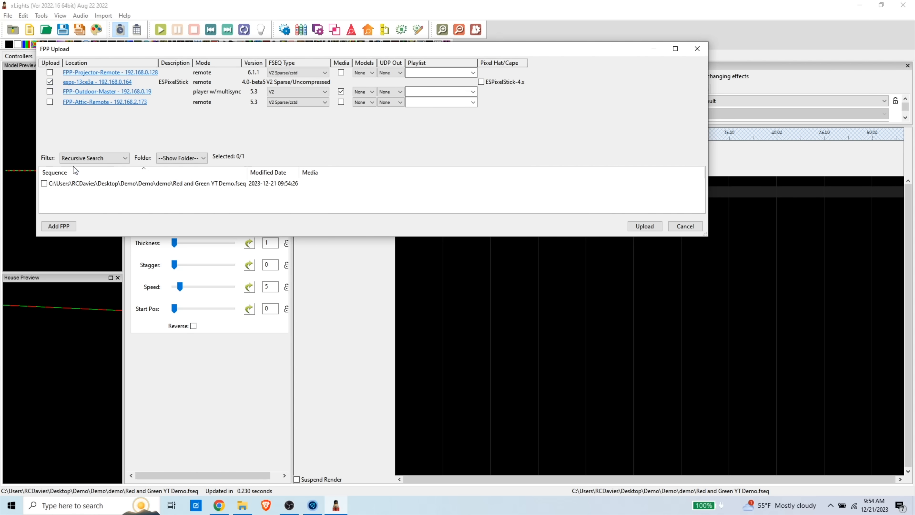
{"action": "left_click", "coordinate": [43, 183]}
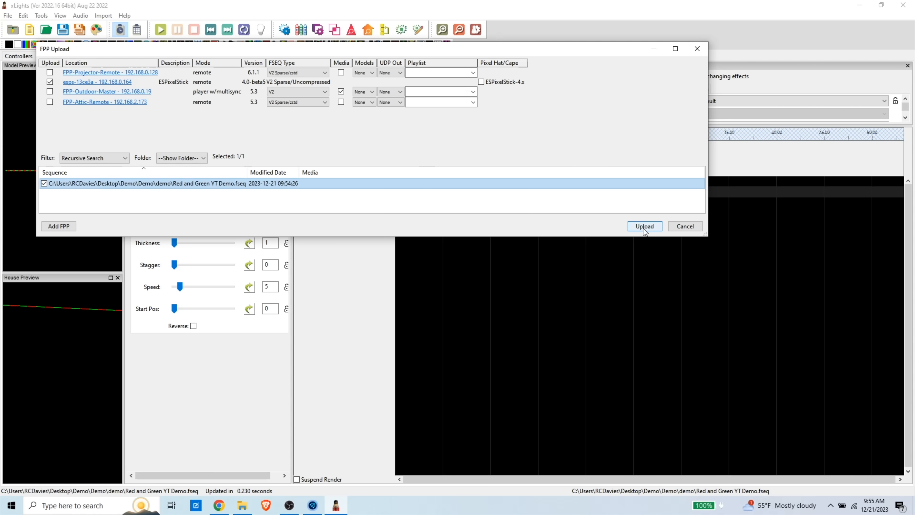
{"action": "left_click", "coordinate": [645, 227]}
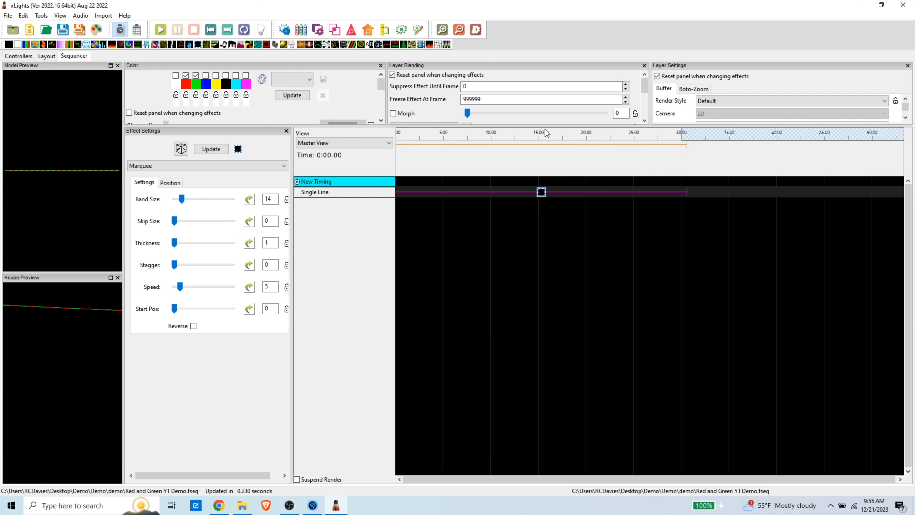
Select Red and Green YT Demo.fseq as the FSEQ File To Play and save the change.
{"action": "left_click", "coordinate": [540, 192]}
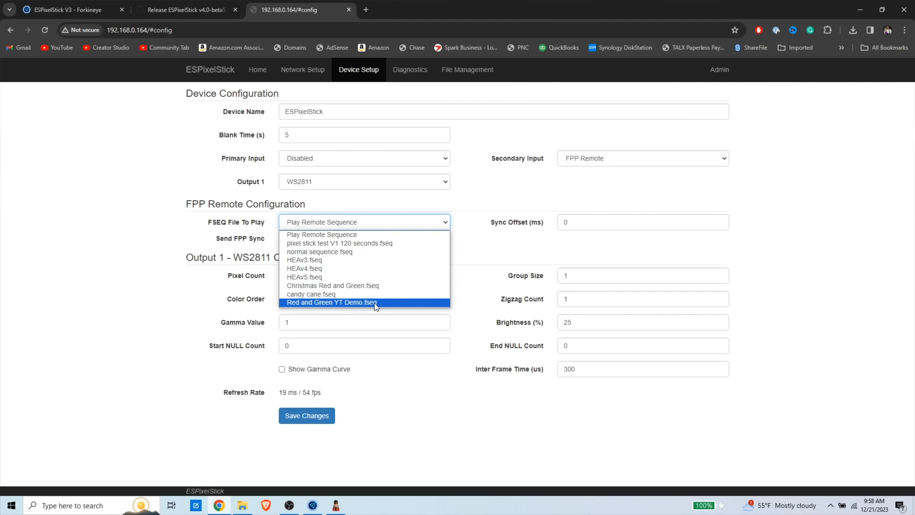
{"action": "left_click", "coordinate": [331, 302]}
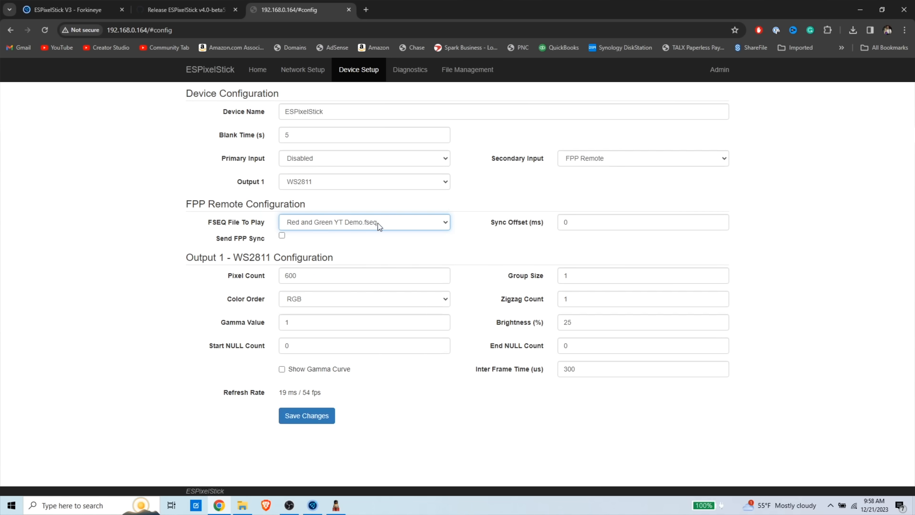
{"action": "left_click", "coordinate": [364, 222]}
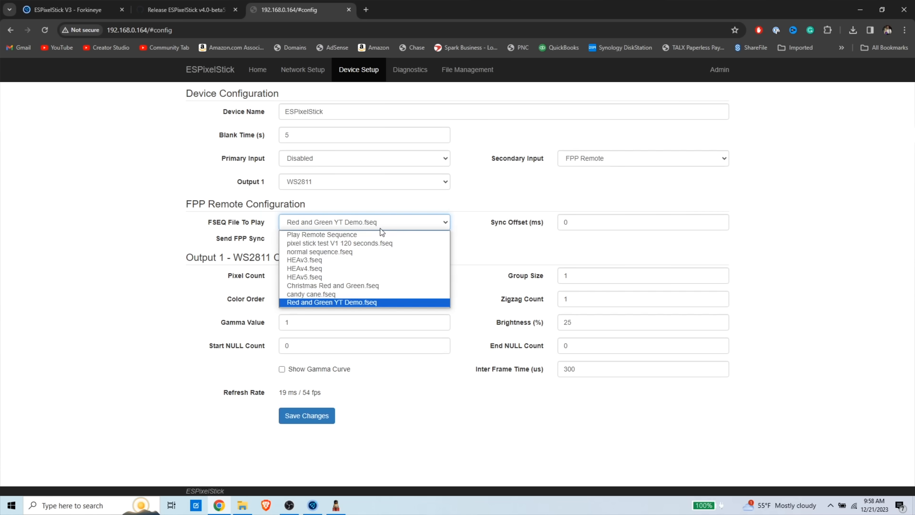
{"action": "left_click", "coordinate": [331, 302]}
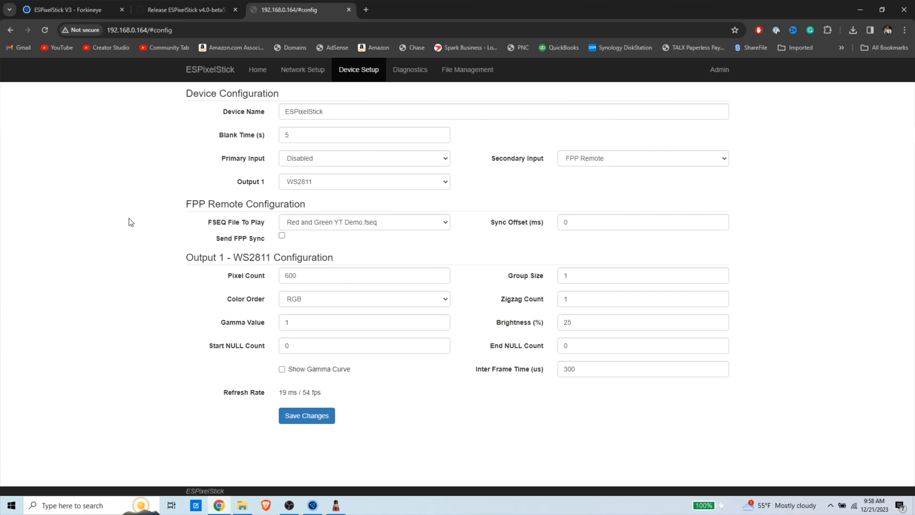
{"action": "left_click", "coordinate": [307, 416]}
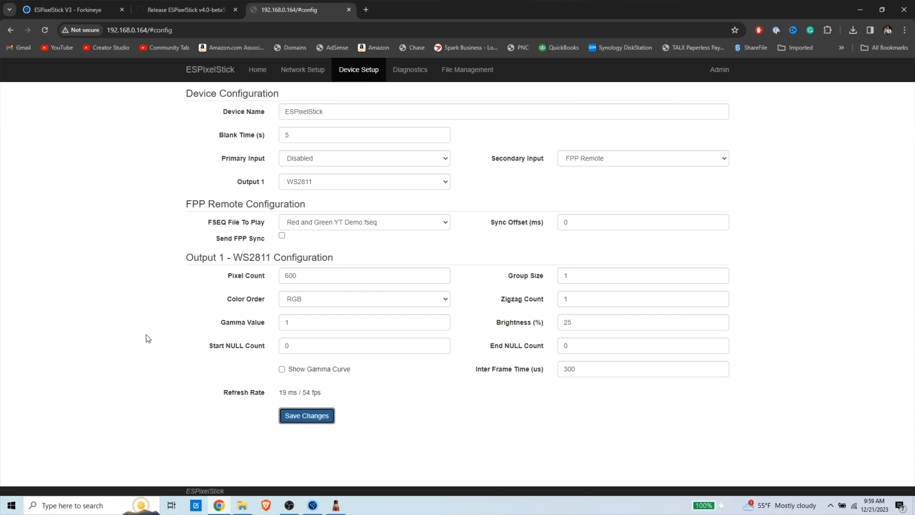
{"action": "mouse_move", "coordinate": [151, 346]}
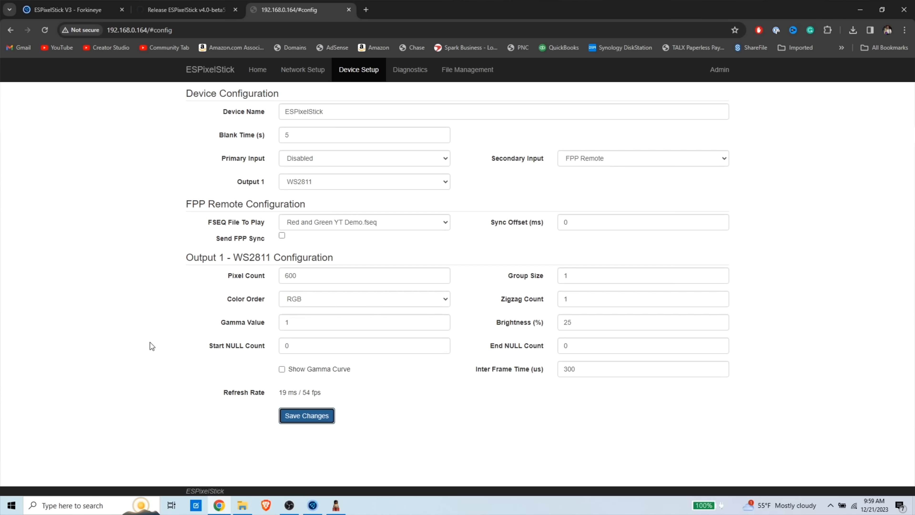
{"action": "mouse_move", "coordinate": [144, 325]}
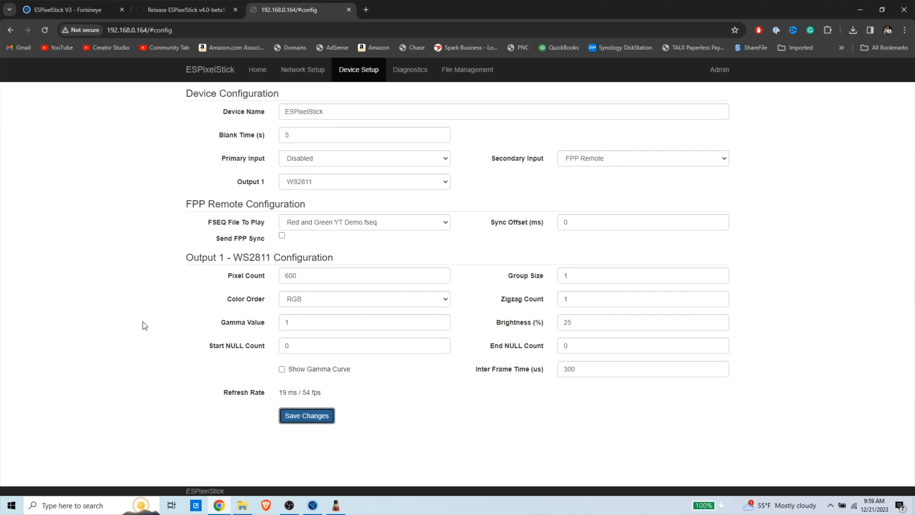